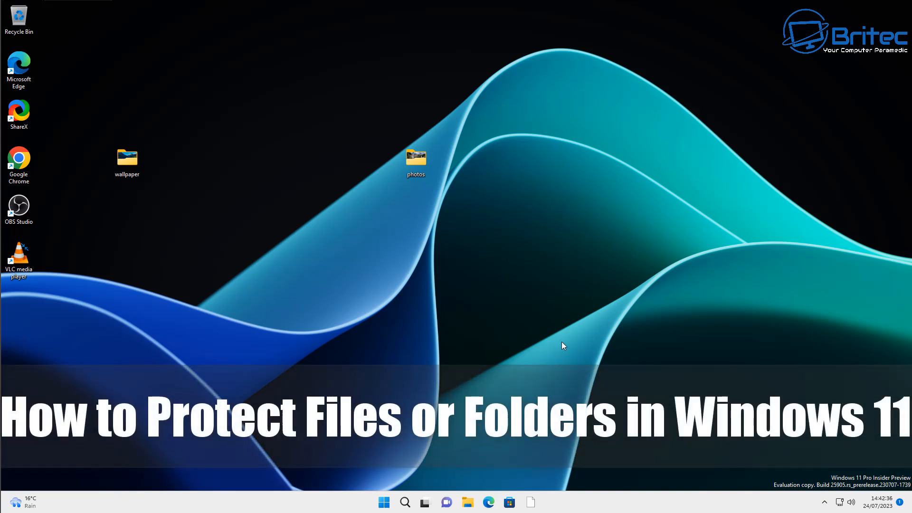
mouse_move(526, 224)
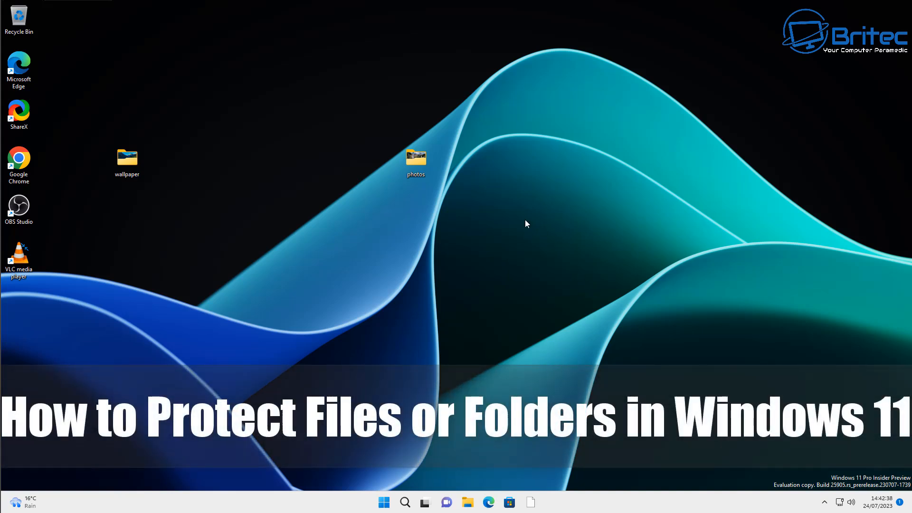
mouse_move(415, 163)
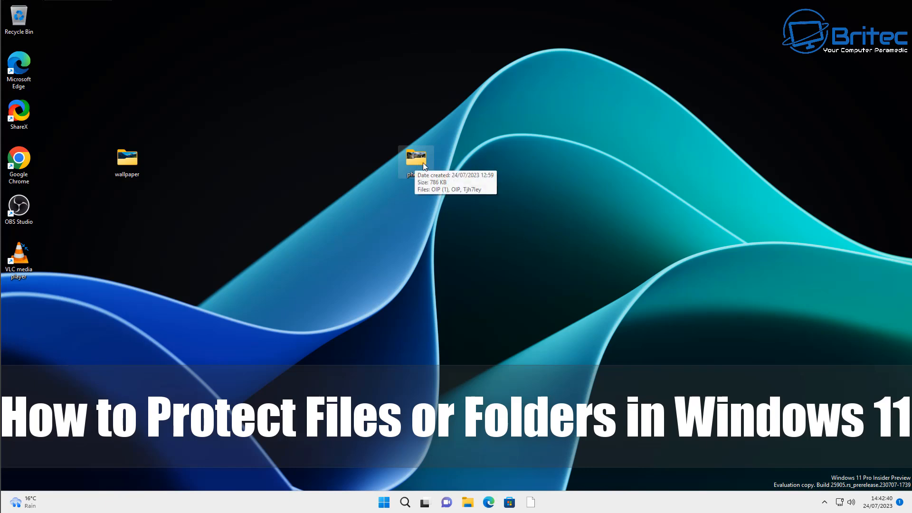
Delete the photos folder from the desktop, leaving only the wallpaper folder
right_click(415, 160)
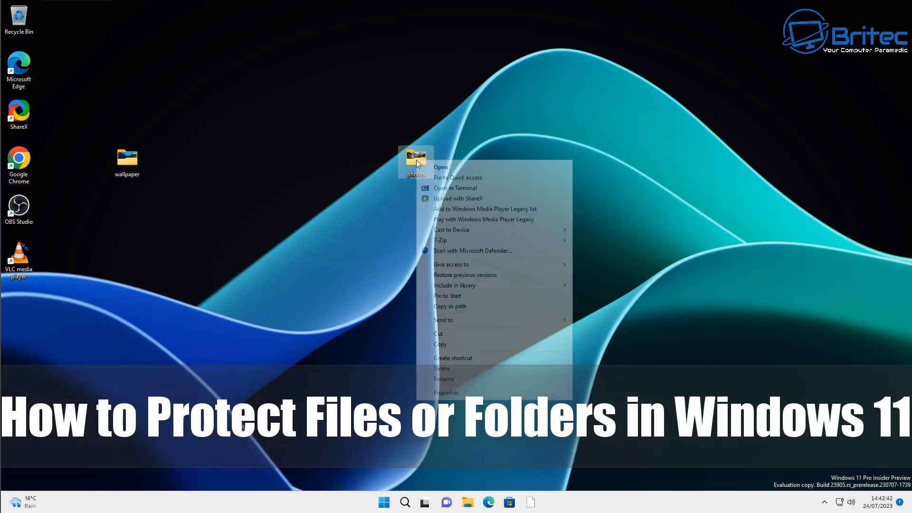
left_click(454, 374)
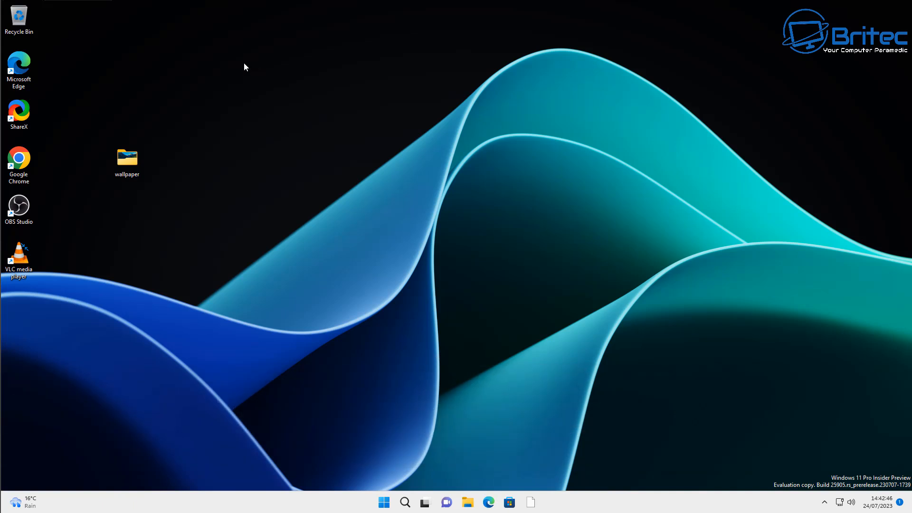
mouse_move(441, 155)
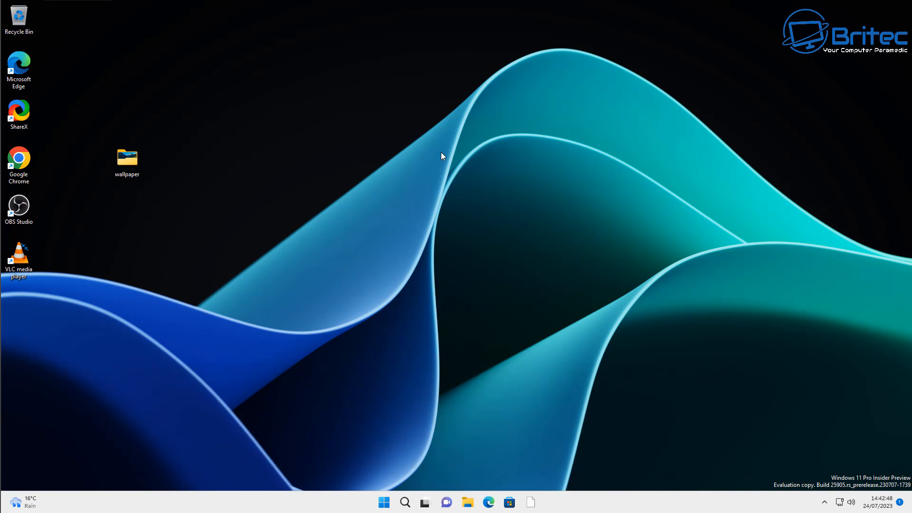
mouse_move(427, 205)
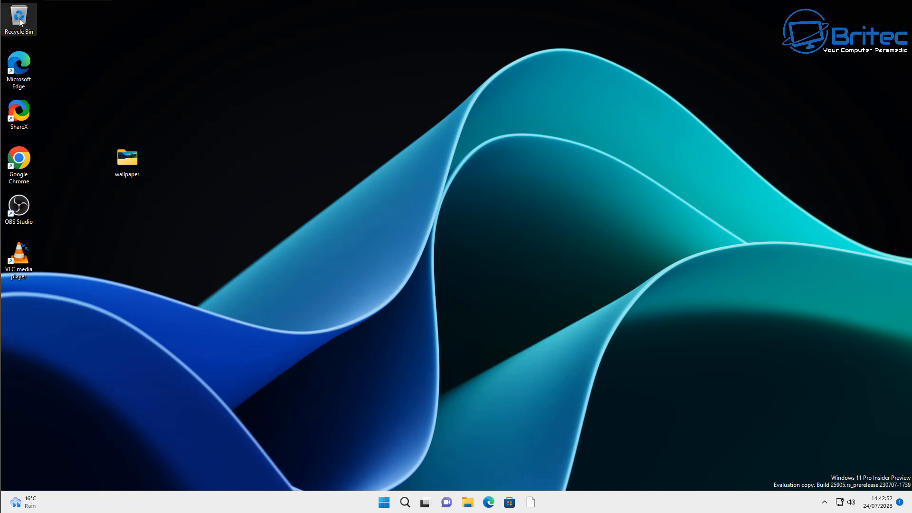
Restore the photos folder from the Recycle Bin to the desktop
double_click(19, 17)
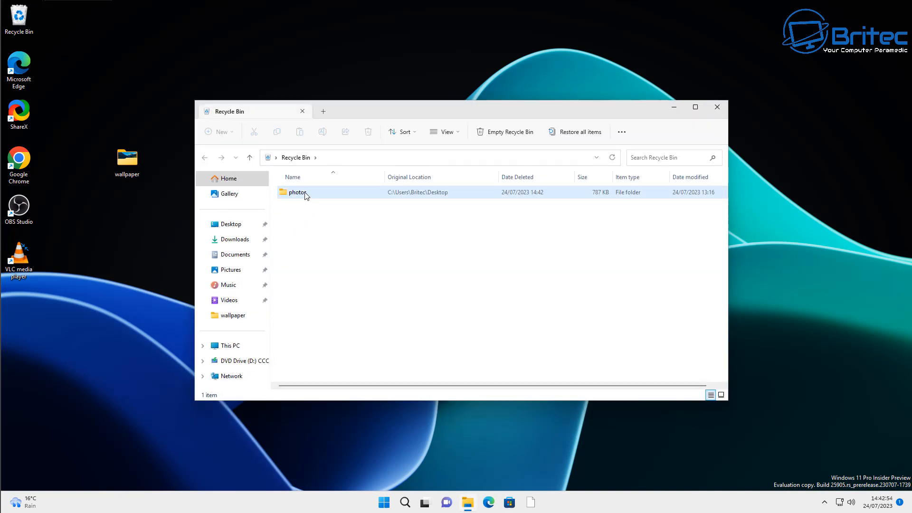
right_click(298, 192)
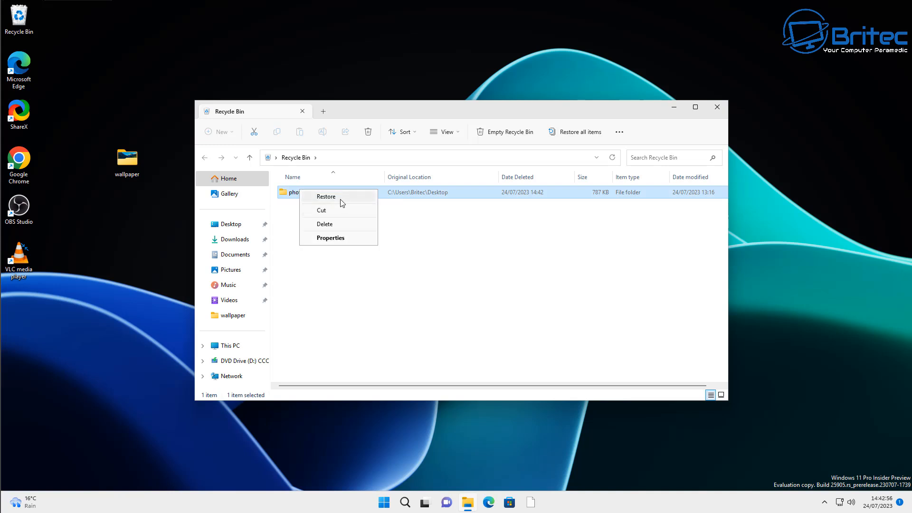
left_click(326, 196)
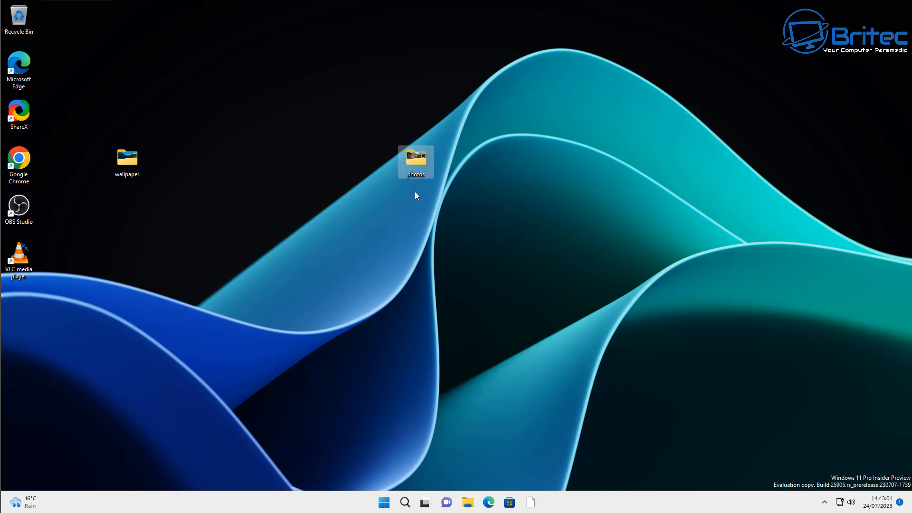
Open Edit permissions under the Security tab of the photos folder's Properties
right_click(415, 161)
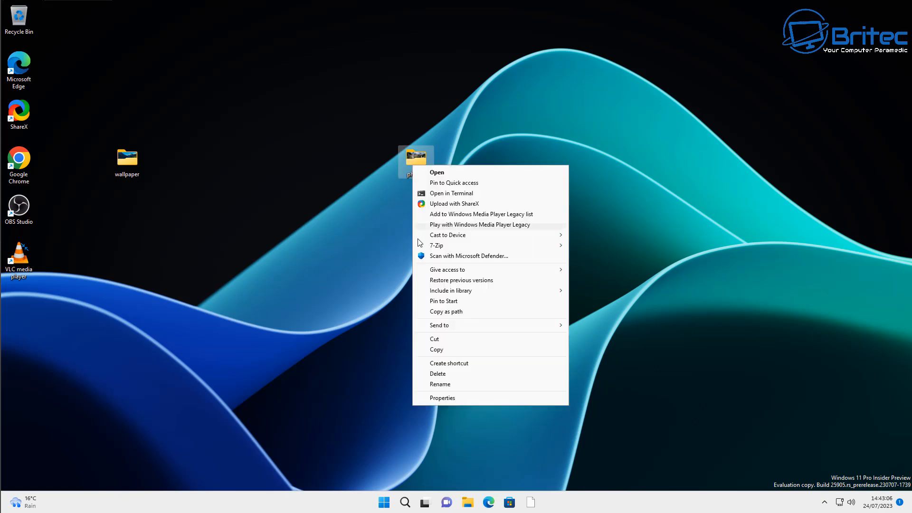
left_click(442, 397)
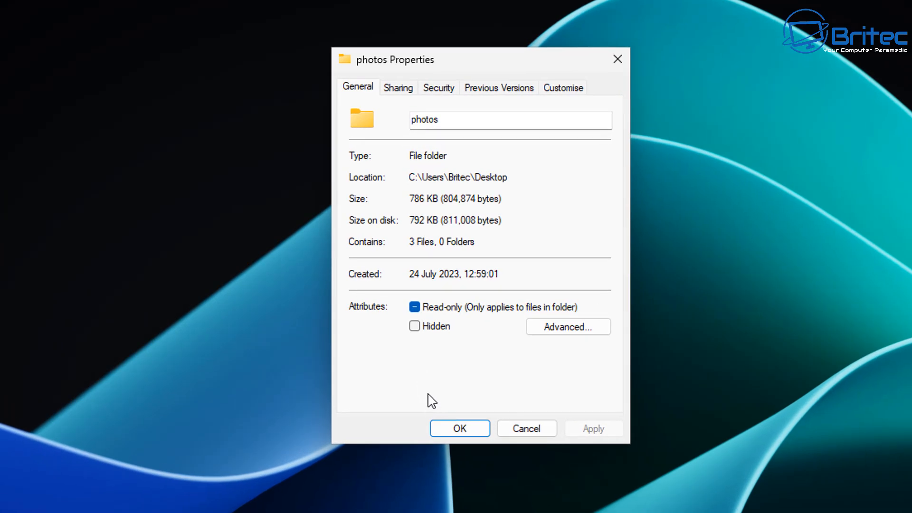
left_click(438, 88)
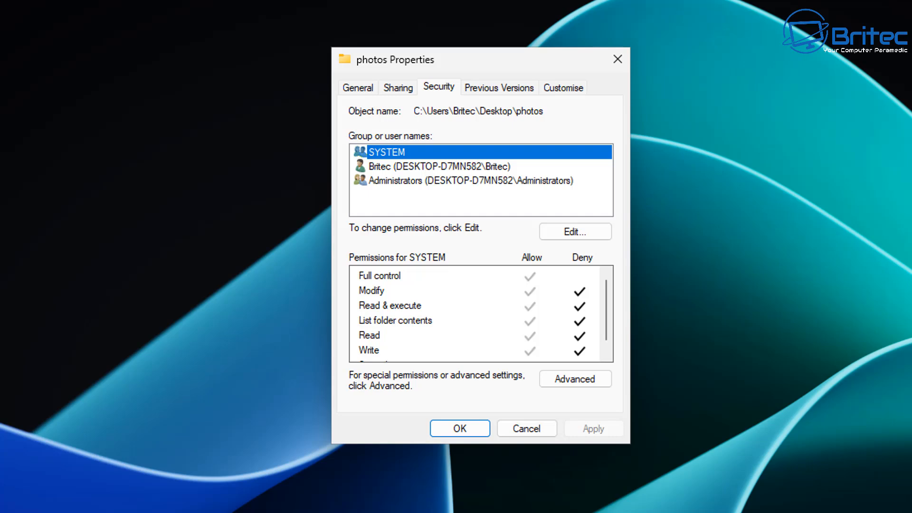
left_click(573, 231)
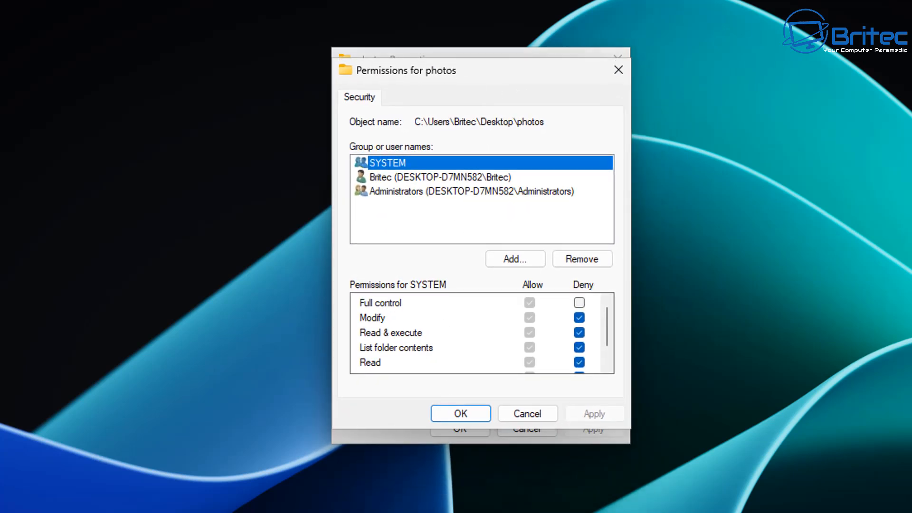
mouse_move(692, 393)
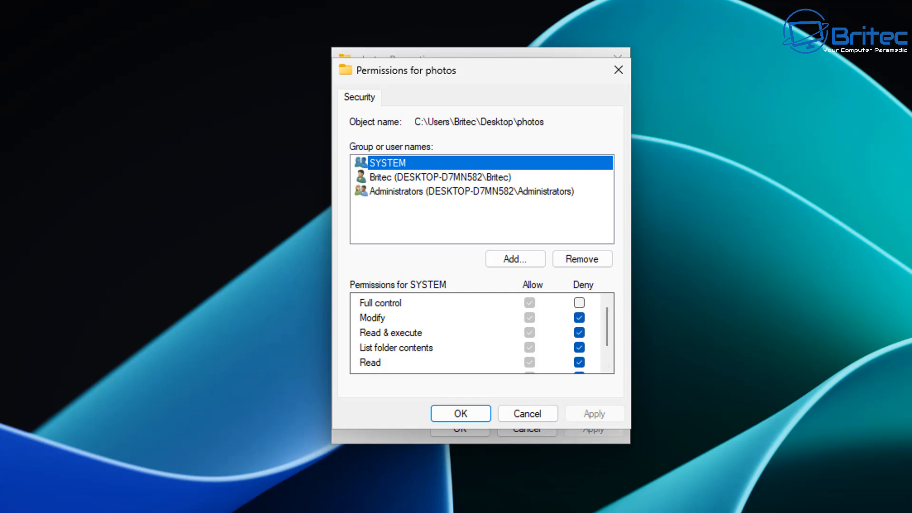
mouse_move(412, 86)
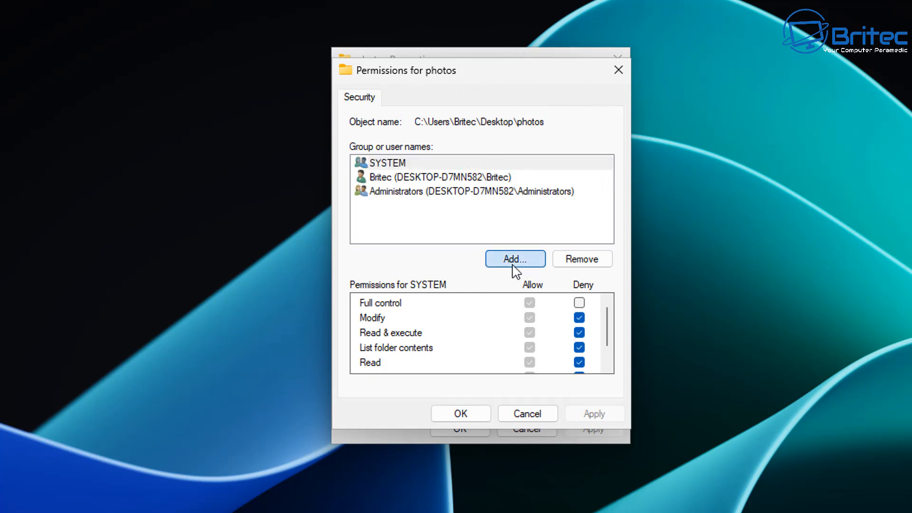
Add the group 'Everyone' to the photos folder's permissions, checking the name first
left_click(514, 259)
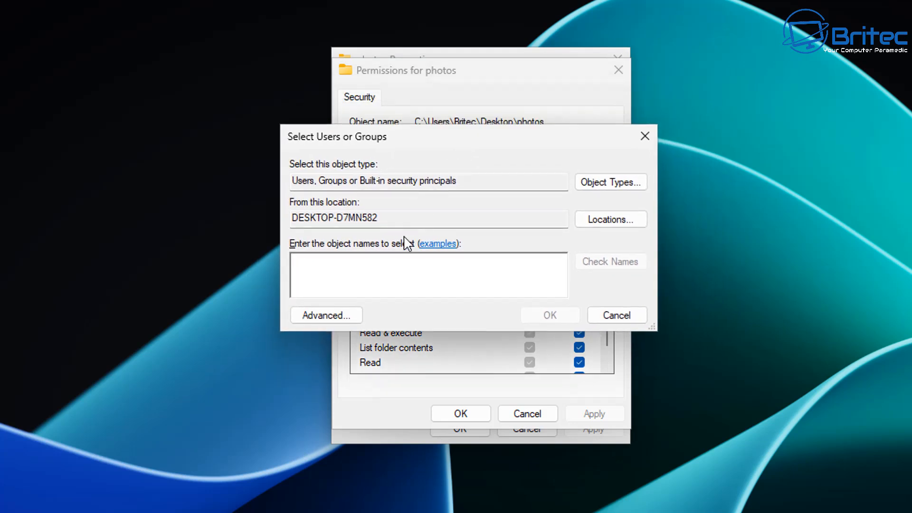
left_click(378, 275)
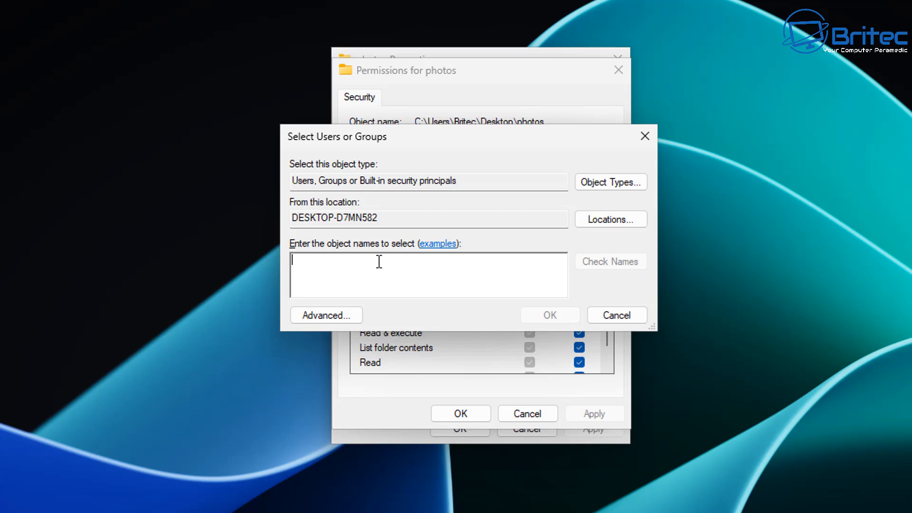
type("Every")
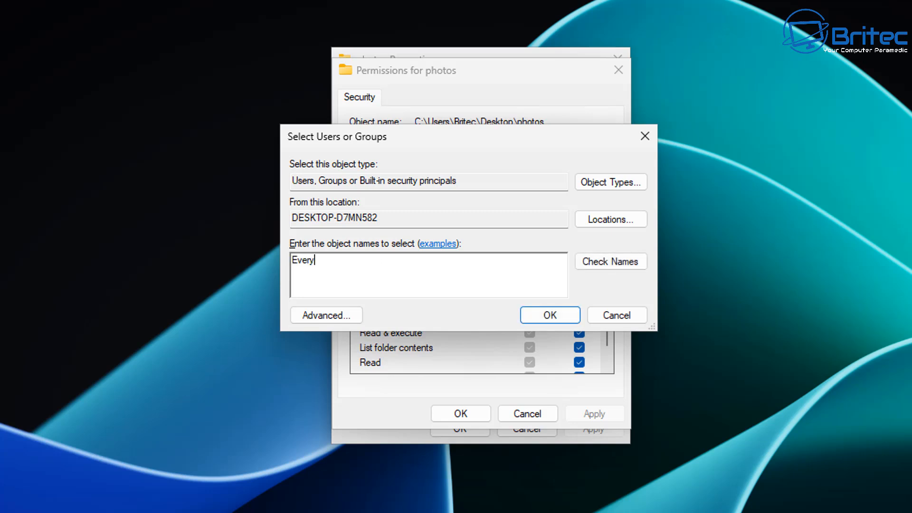
type("one")
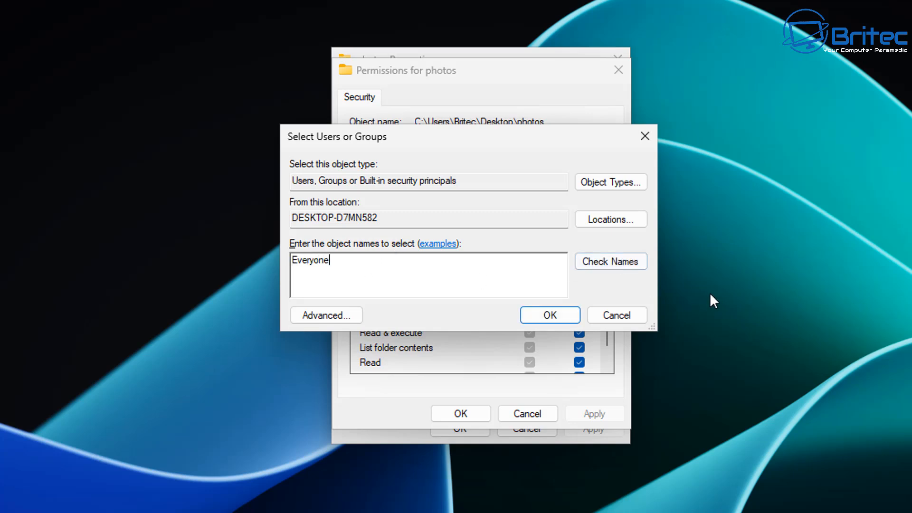
left_click(610, 261)
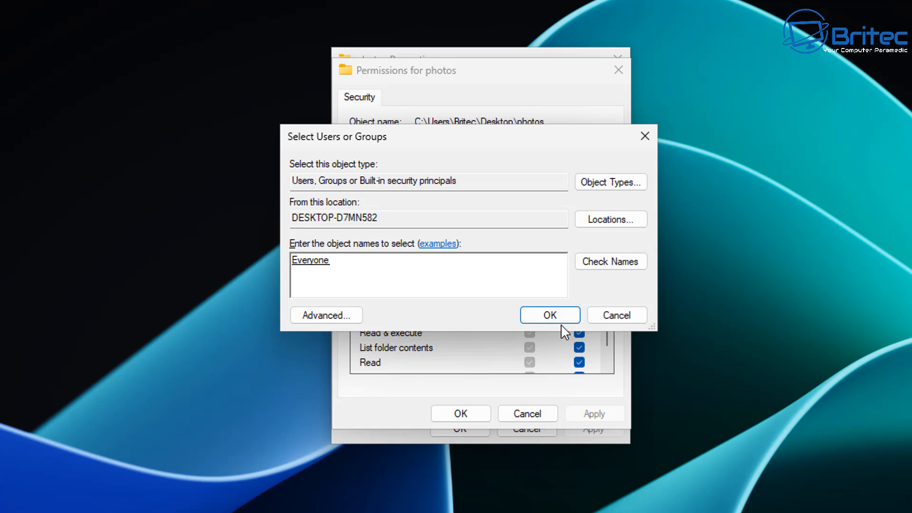
left_click(549, 314)
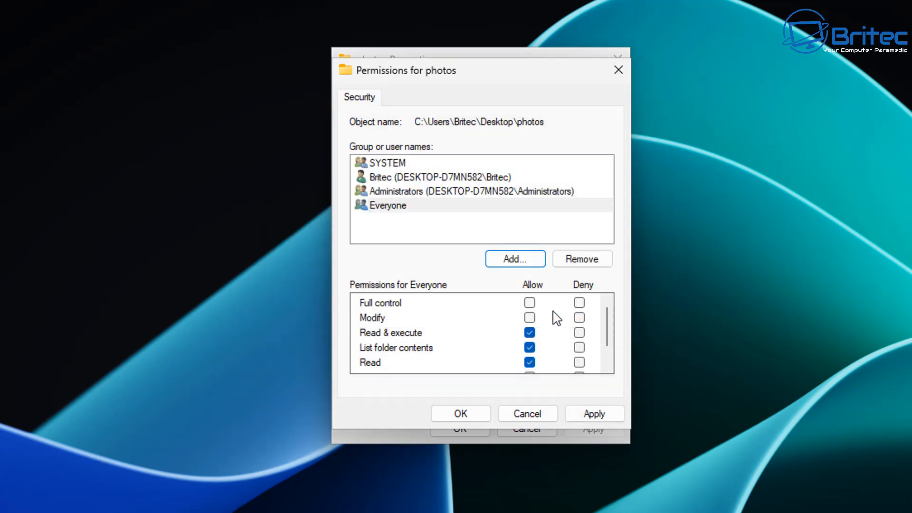
Deny Everyone full control, apply, then review SYSTEM and Everyone permission lists
left_click(387, 205)
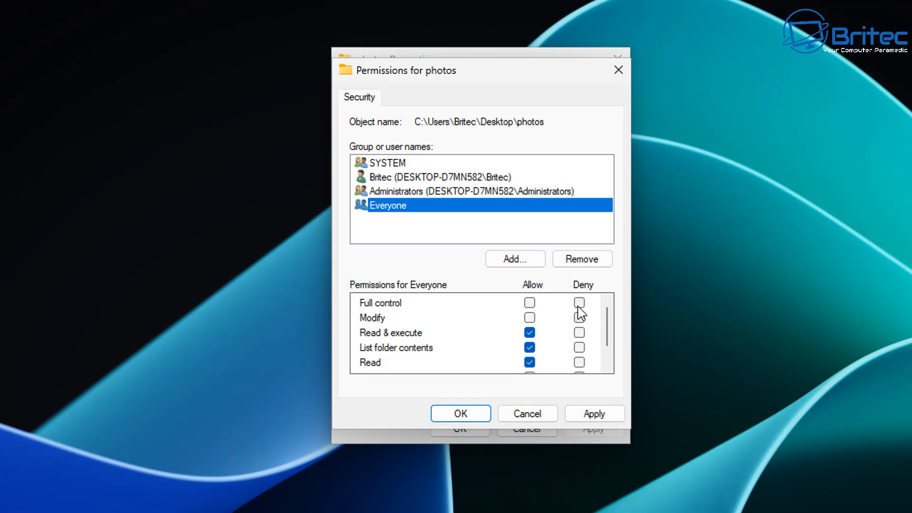
left_click(579, 302)
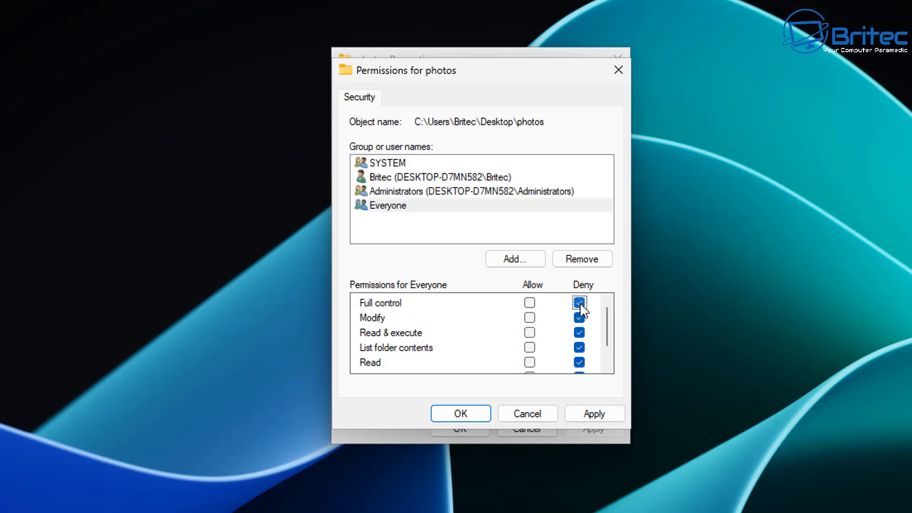
left_click(580, 303)
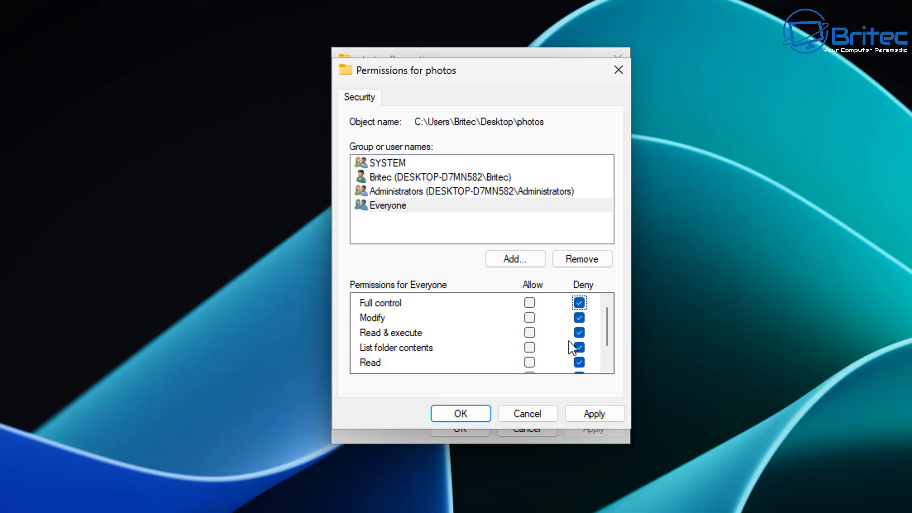
mouse_move(607, 403)
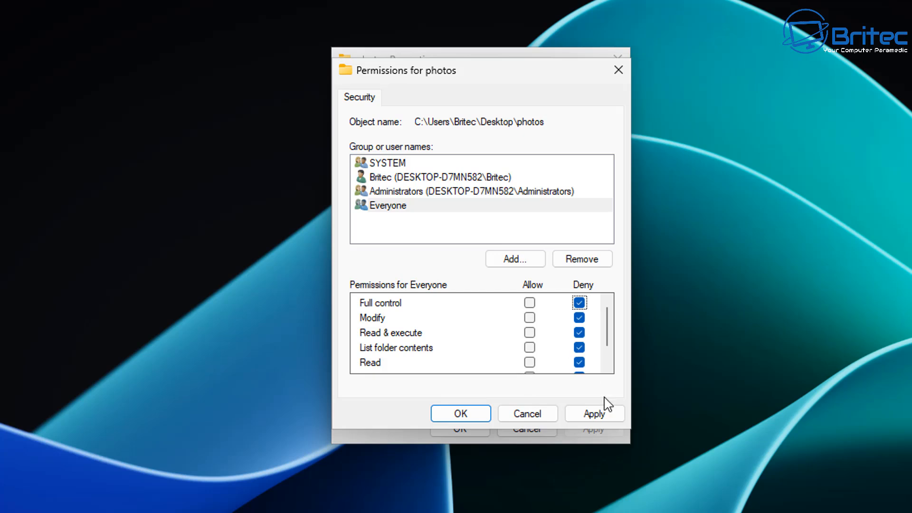
mouse_move(487, 357)
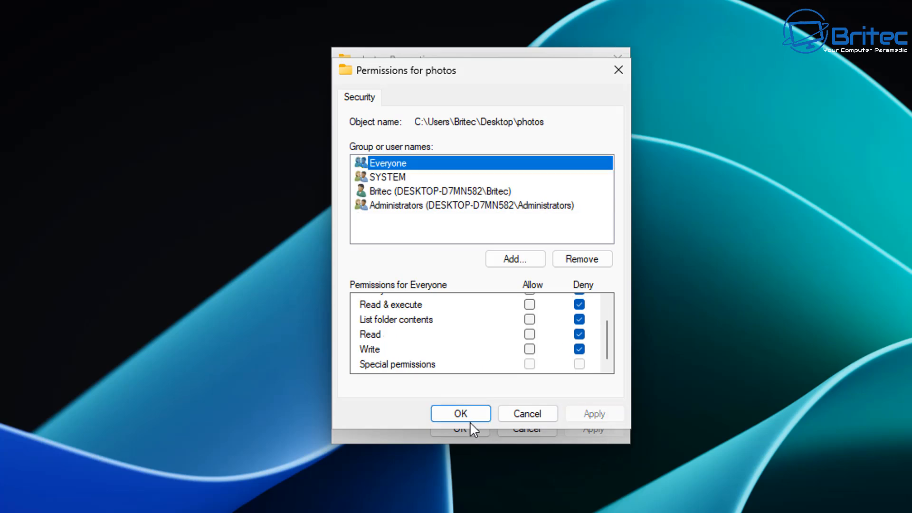
left_click(460, 413)
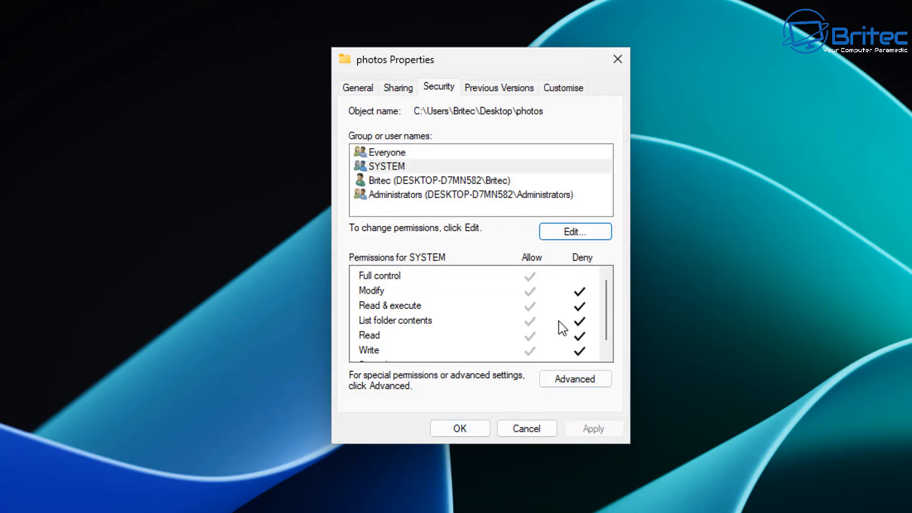
left_click(386, 152)
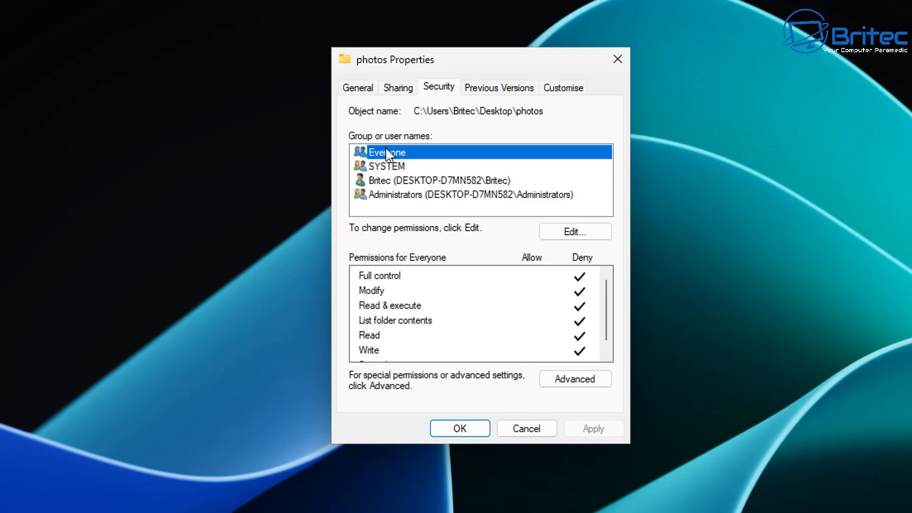
left_click(459, 427)
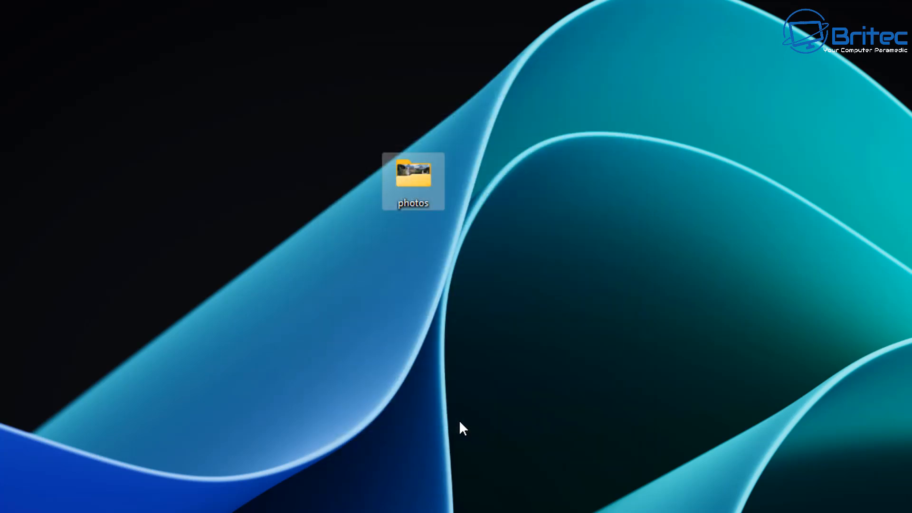
mouse_move(428, 177)
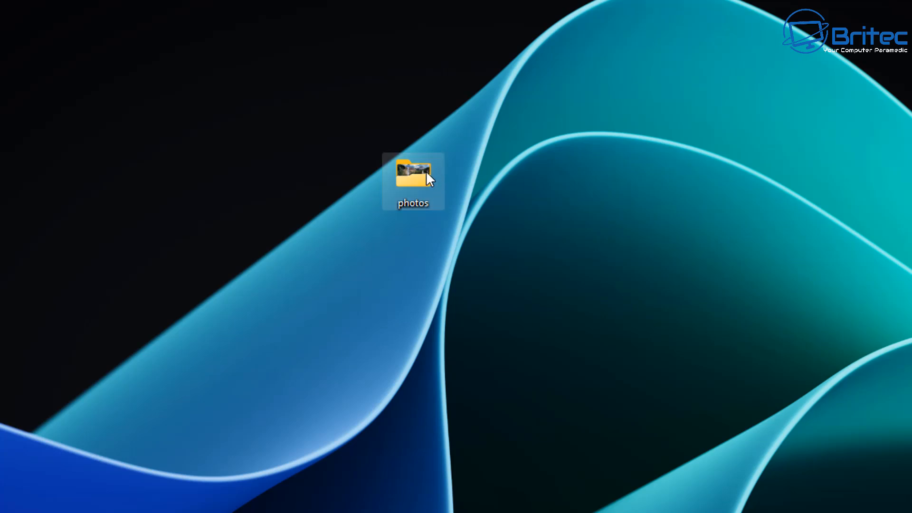
right_click(412, 181)
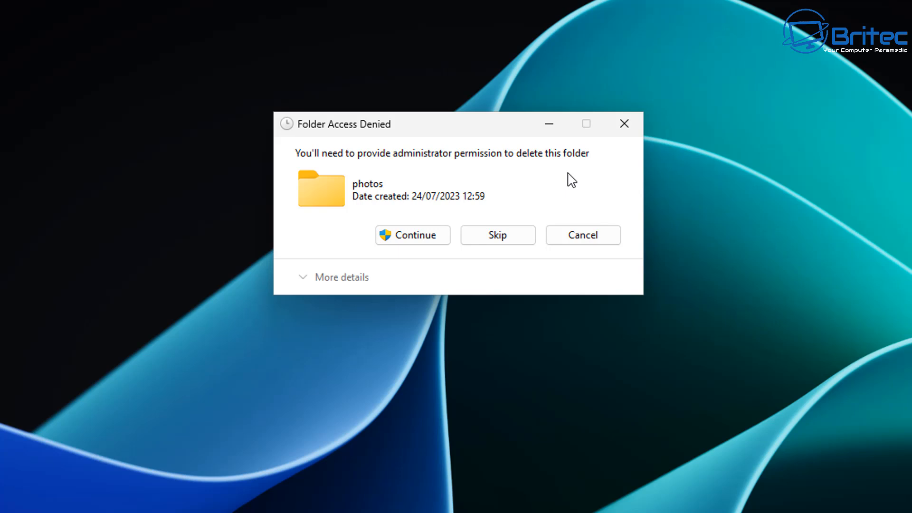
left_click(583, 235)
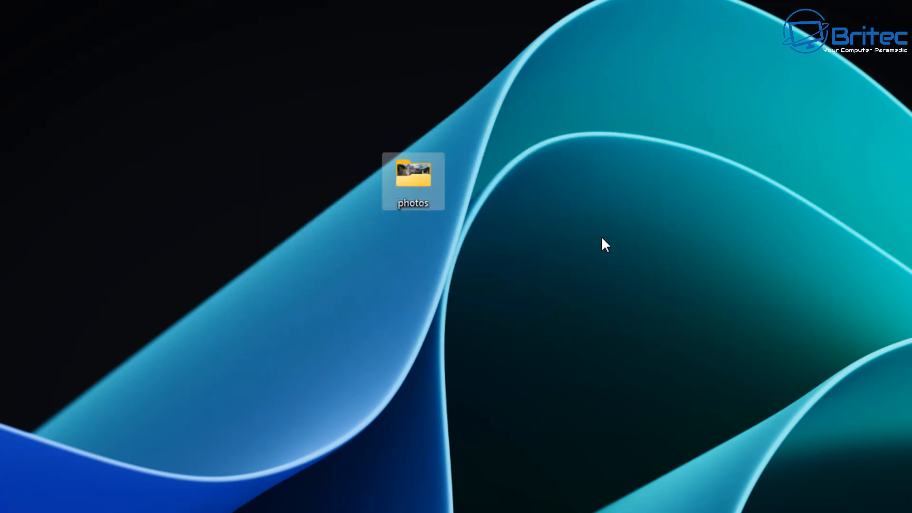
mouse_move(456, 227)
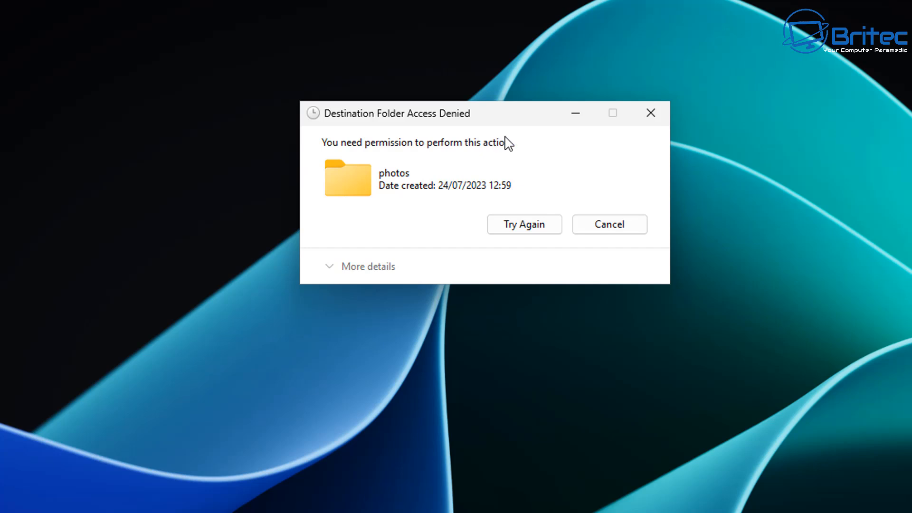
mouse_move(287, 278)
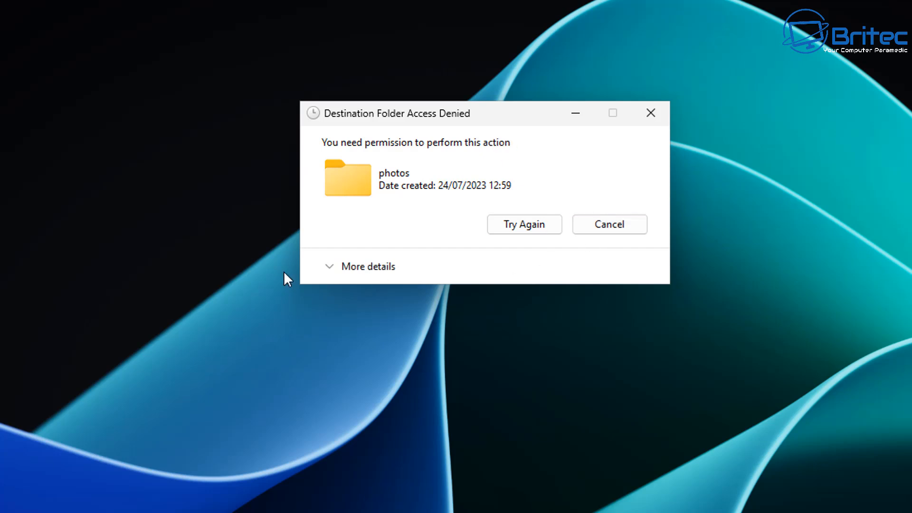
left_click(608, 224)
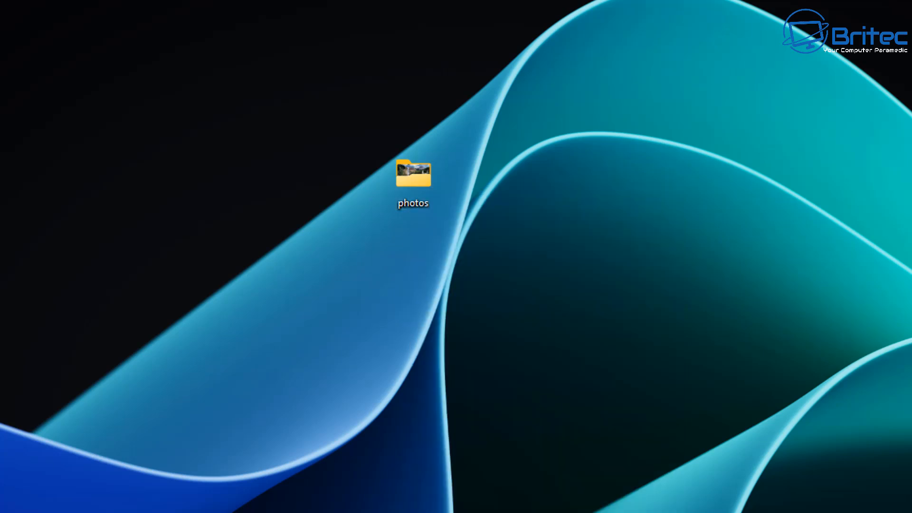
left_click(412, 173)
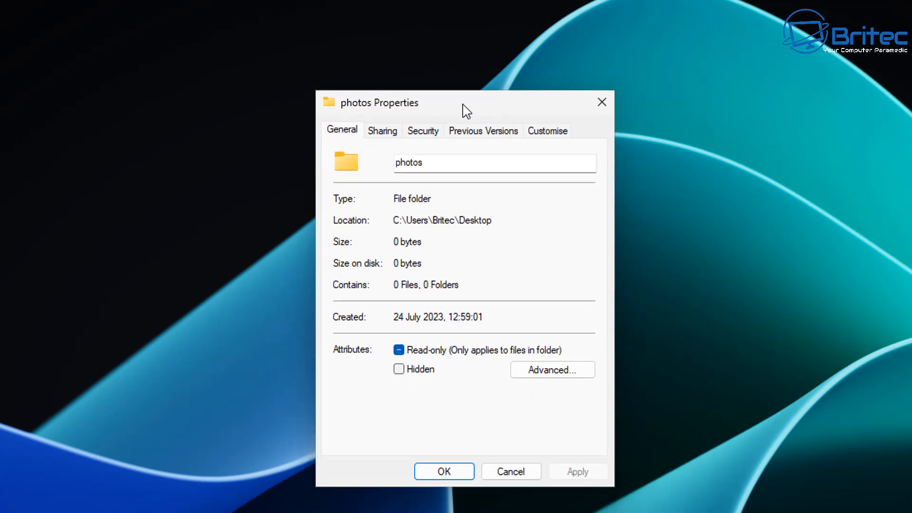
left_click(413, 103)
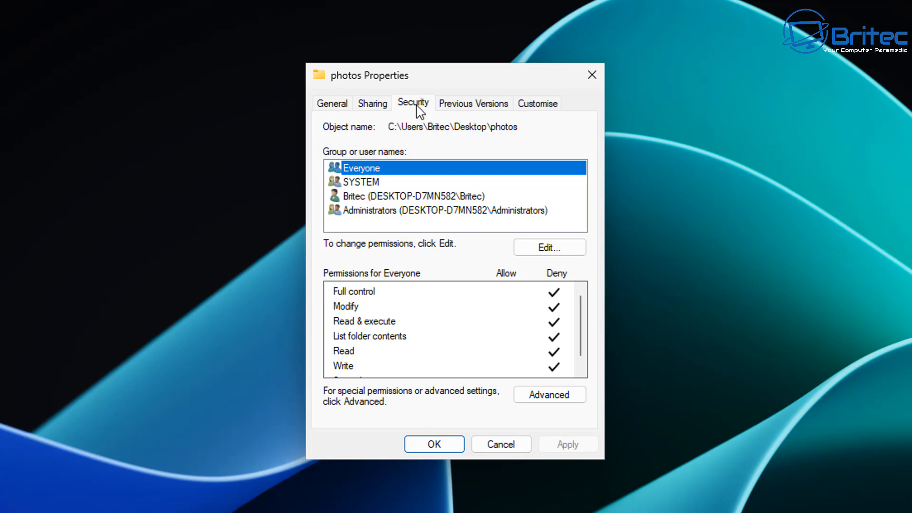
mouse_move(572, 310)
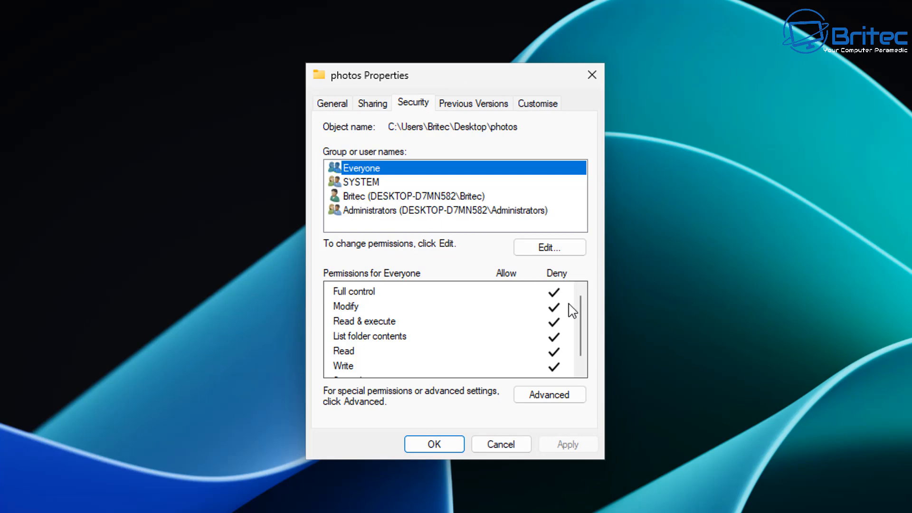
left_click(547, 247)
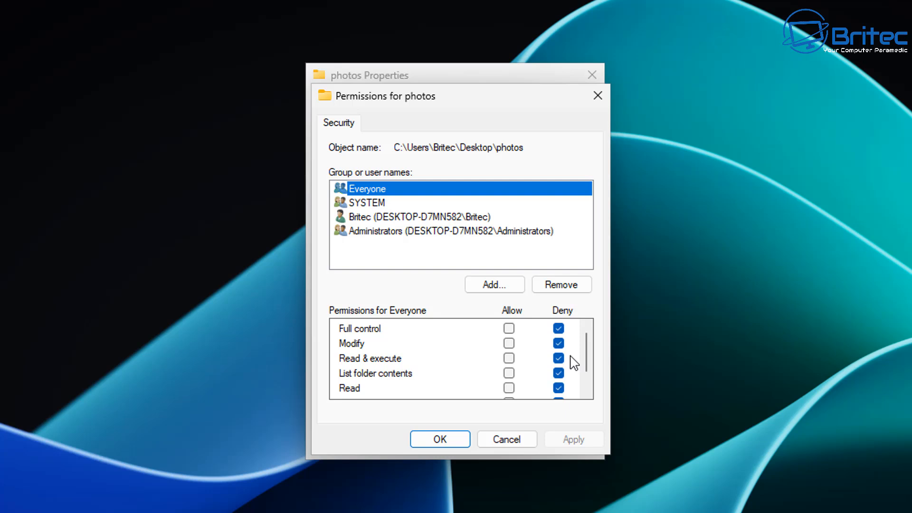
mouse_move(566, 370)
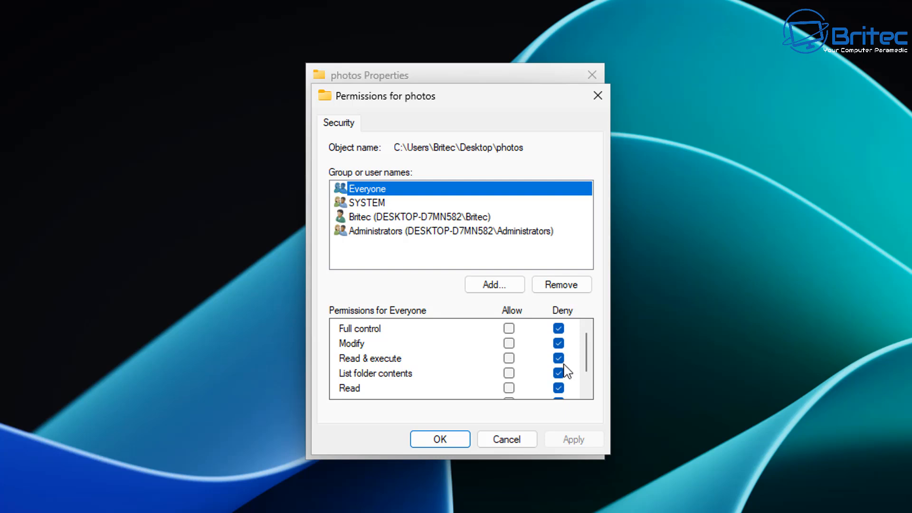
scroll("down", 3)
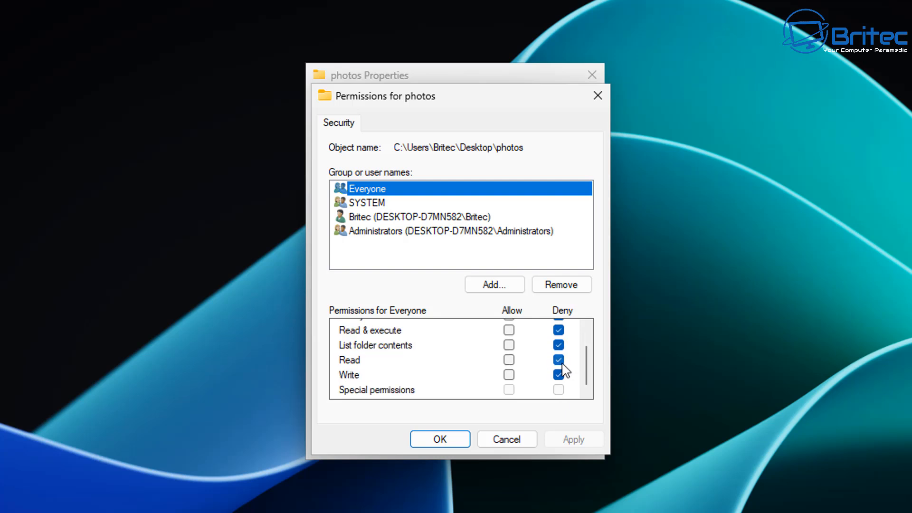
left_click(558, 375)
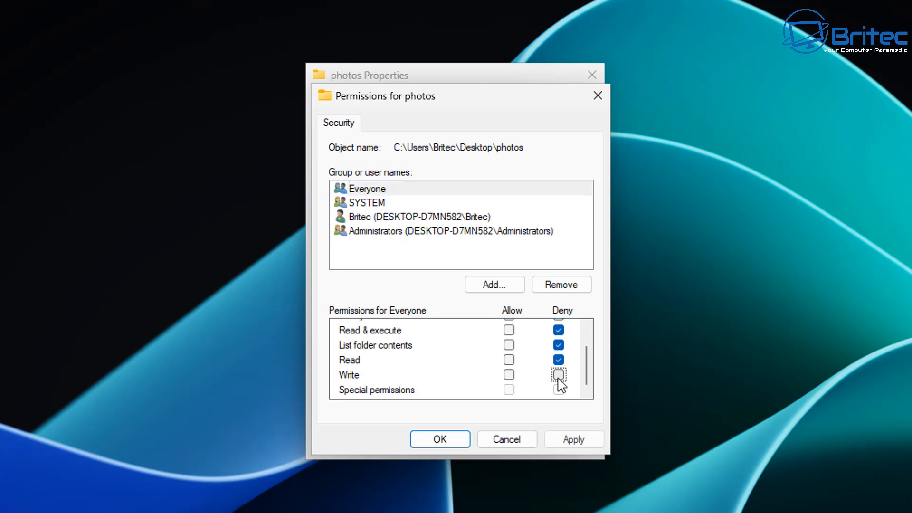
left_click(573, 439)
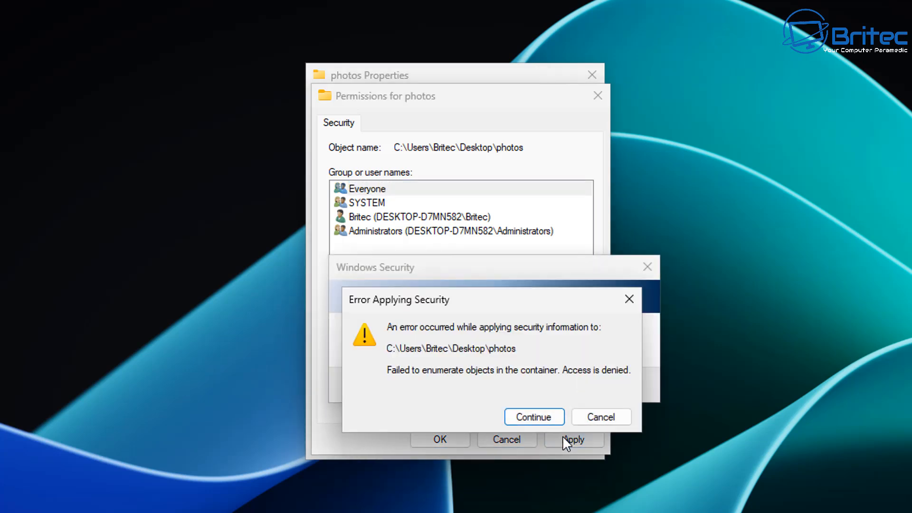
left_click(533, 417)
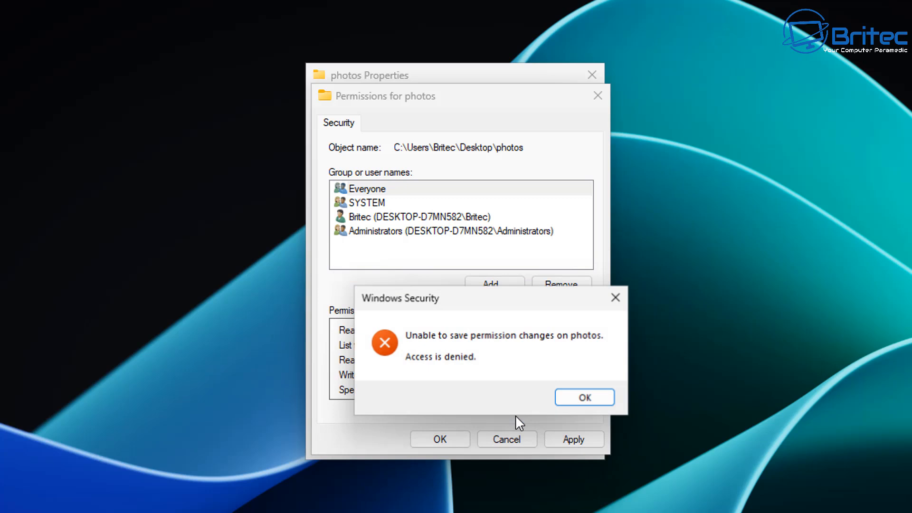
left_click(583, 396)
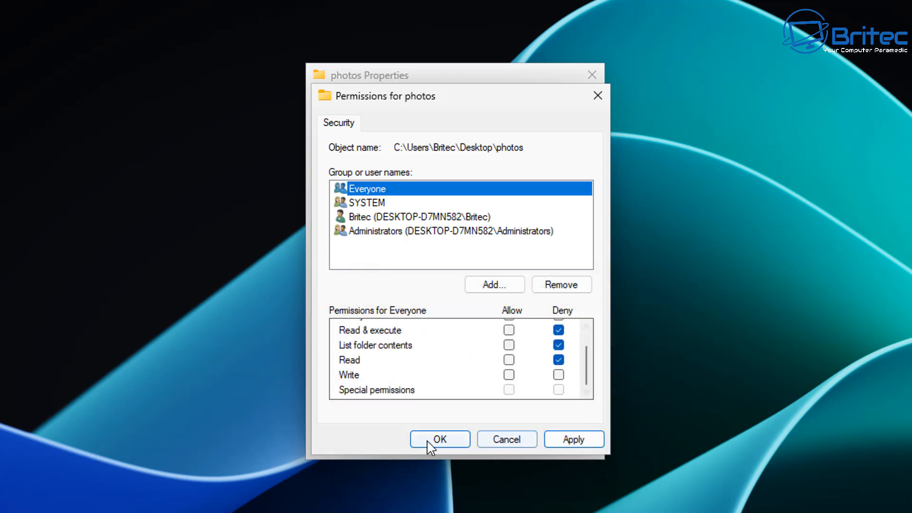
left_click(439, 439)
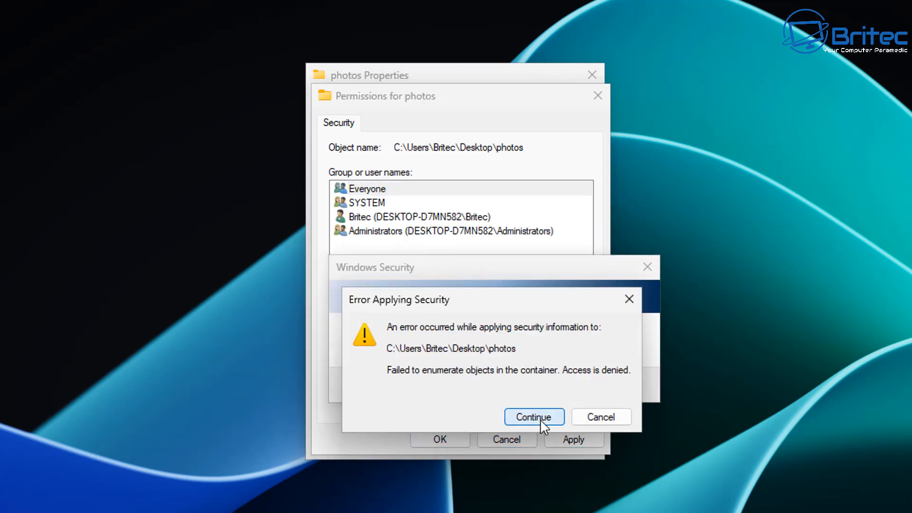
left_click(533, 417)
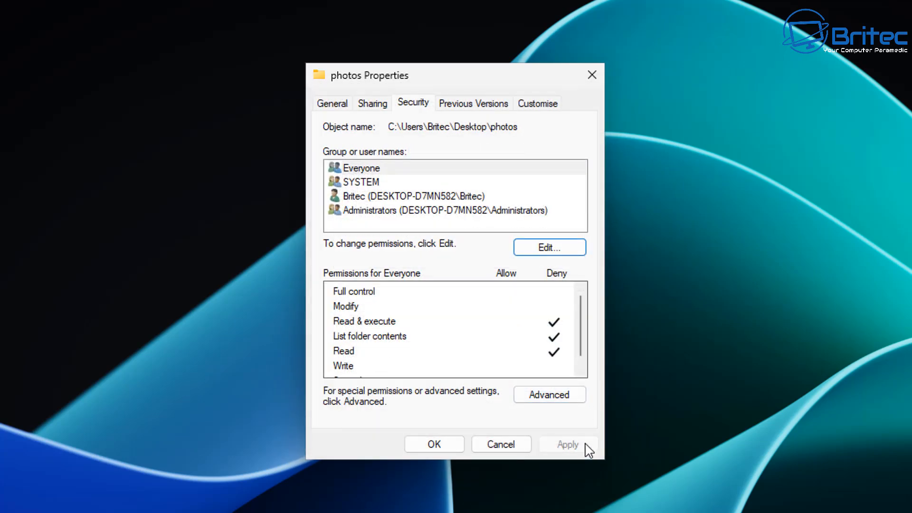
left_click(567, 444)
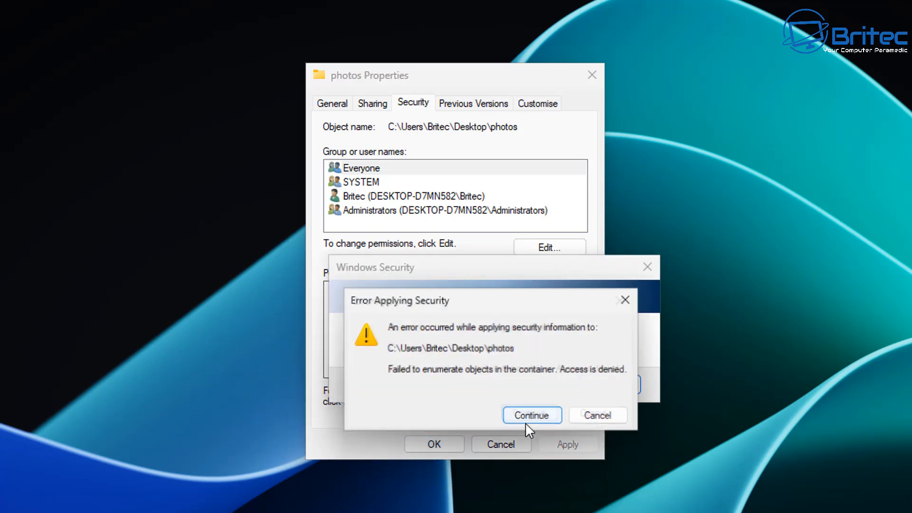
left_click(530, 415)
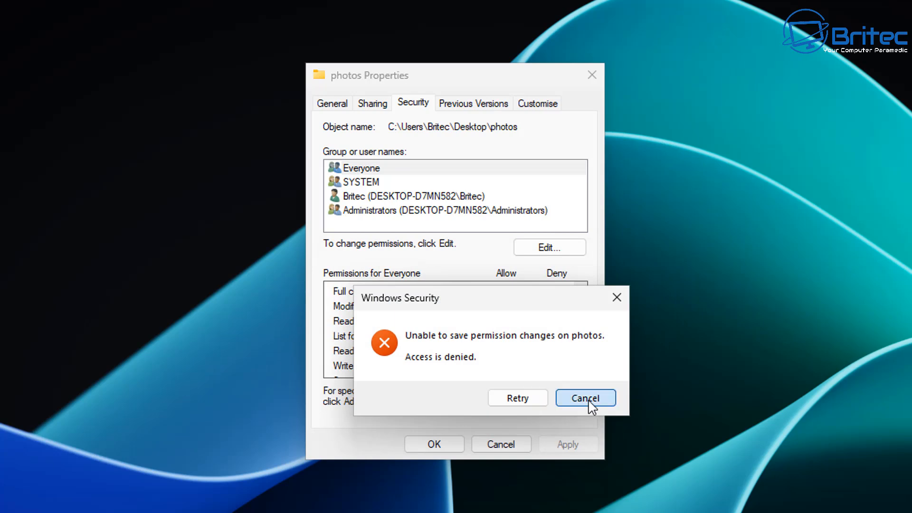
left_click(585, 398)
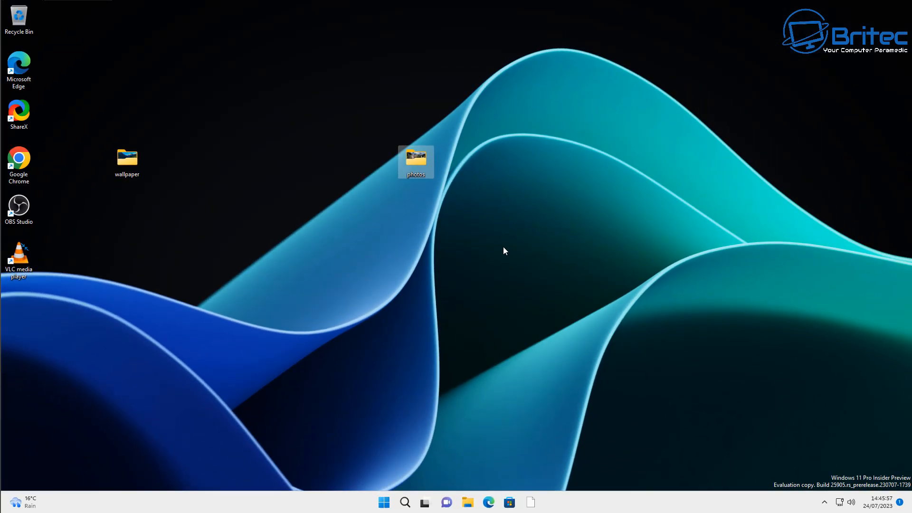
mouse_move(189, 173)
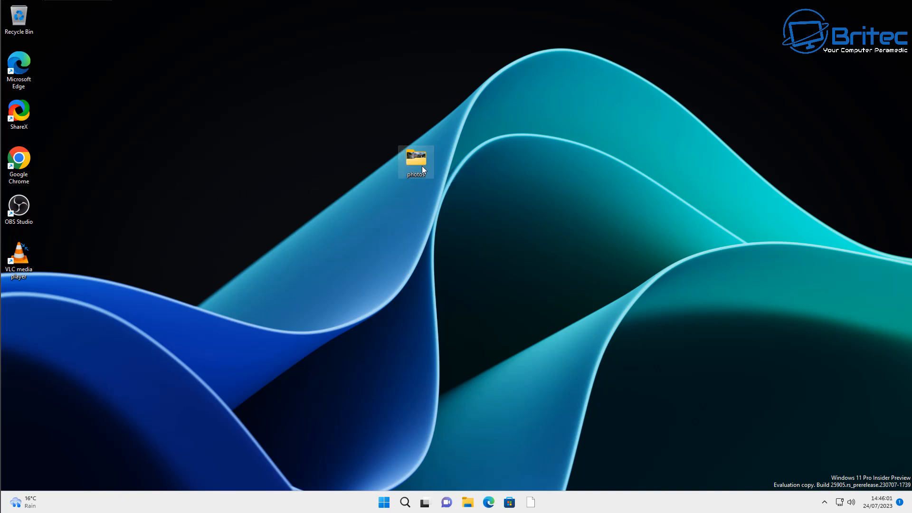
right_click(415, 161)
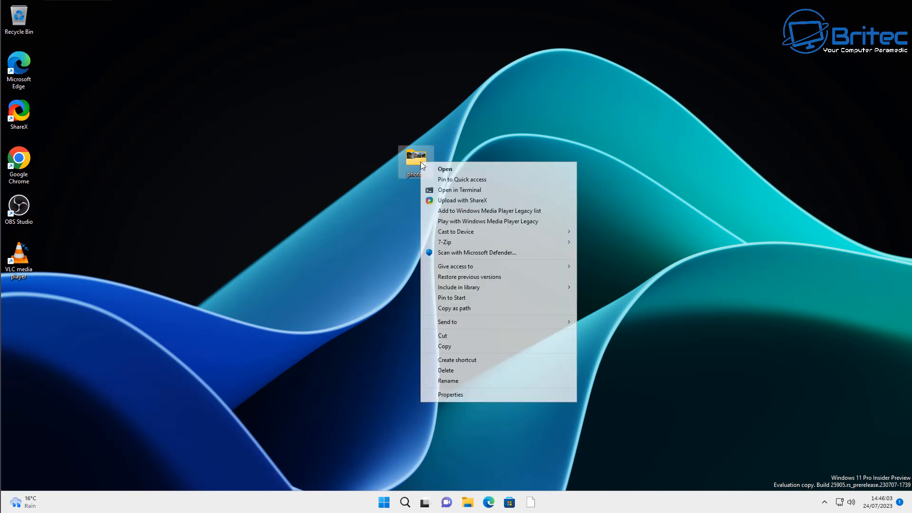
left_click(446, 370)
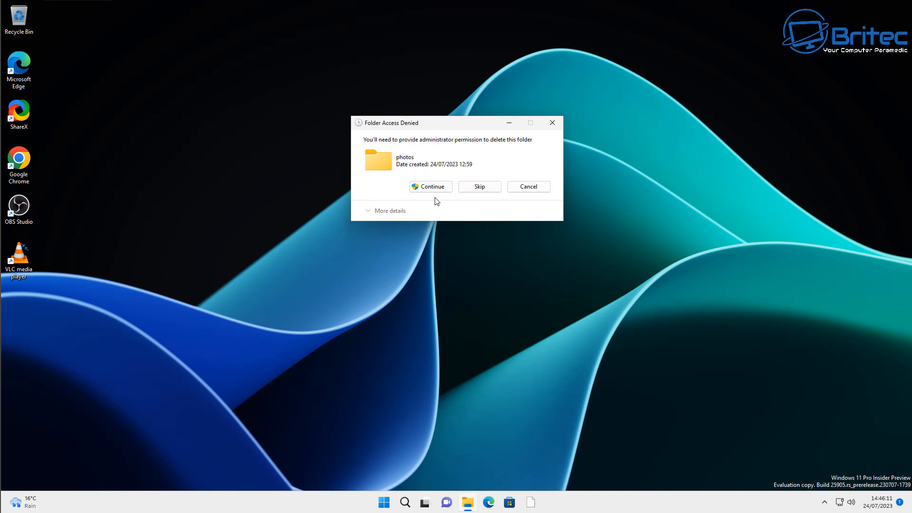
left_click(526, 186)
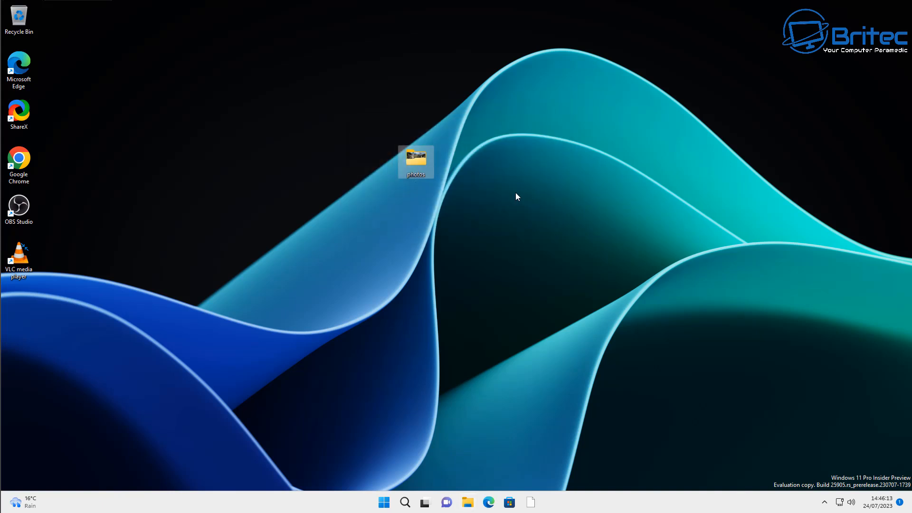
double_click(415, 162)
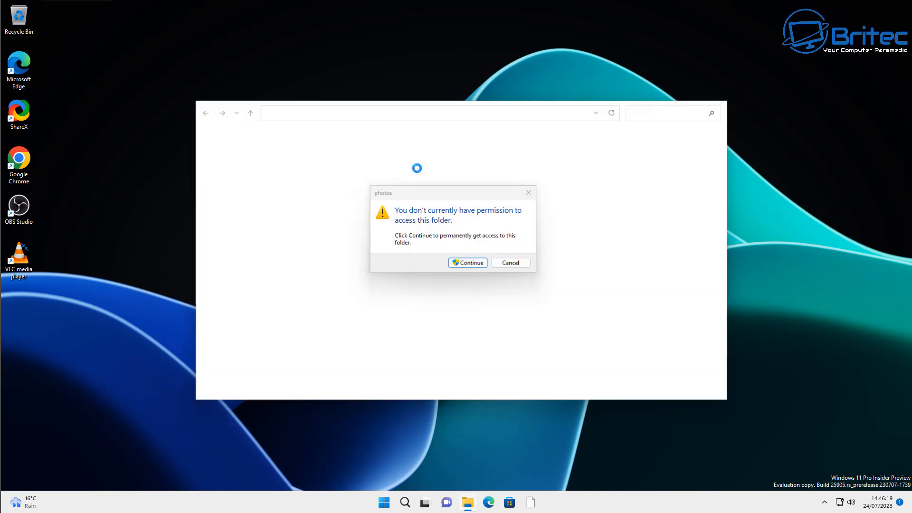
left_click(467, 262)
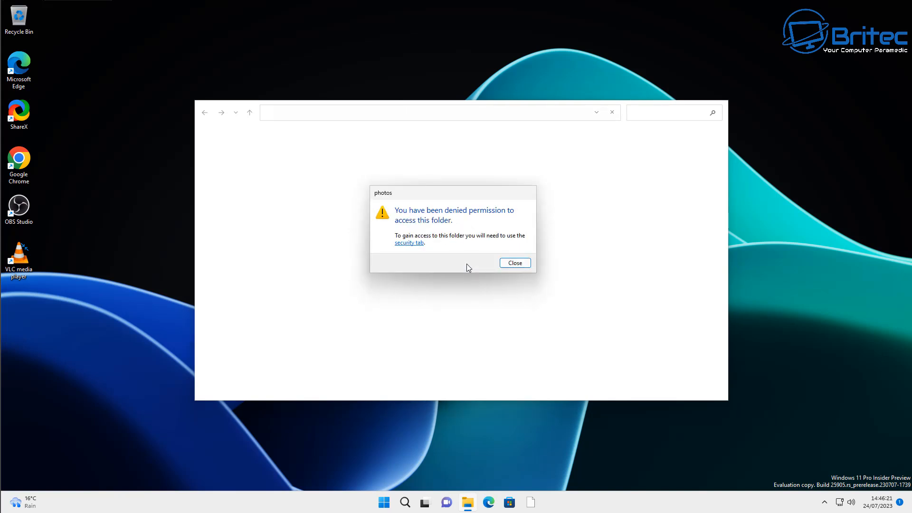
left_click(513, 262)
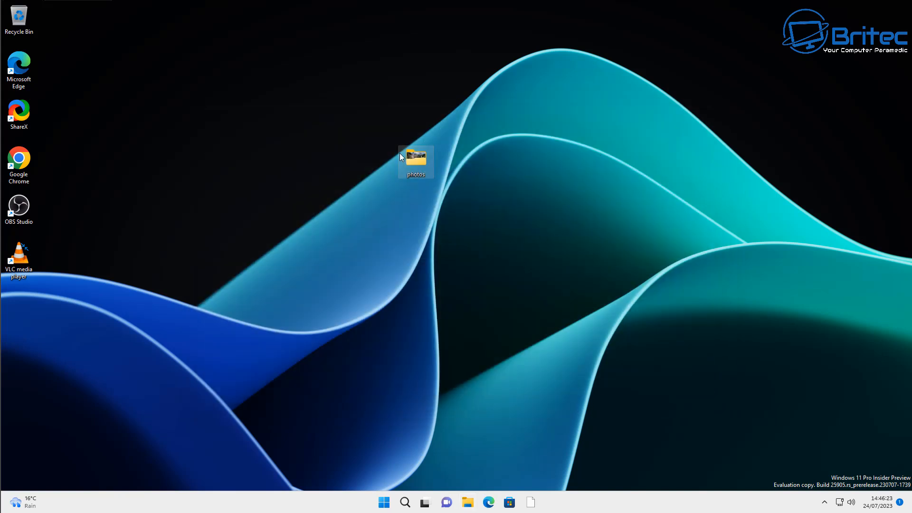
Open the photos folder's Security permission editor
right_click(415, 162)
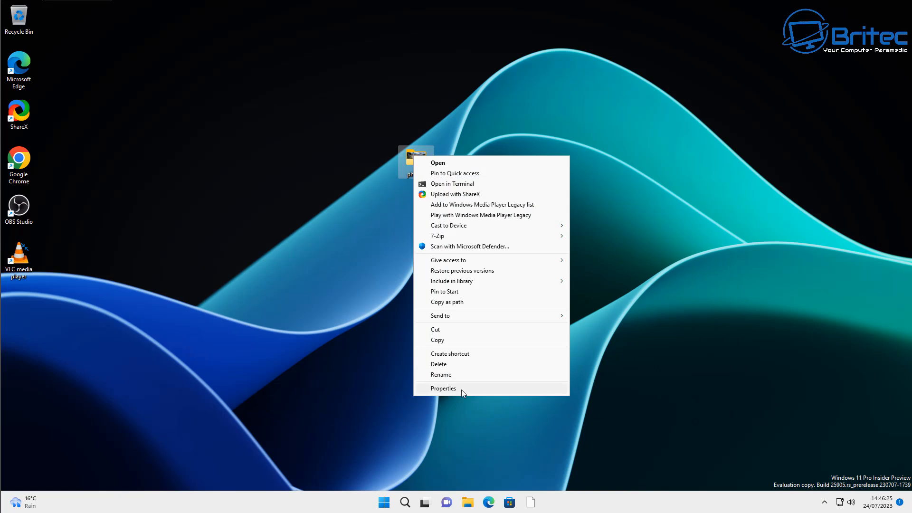
left_click(442, 388)
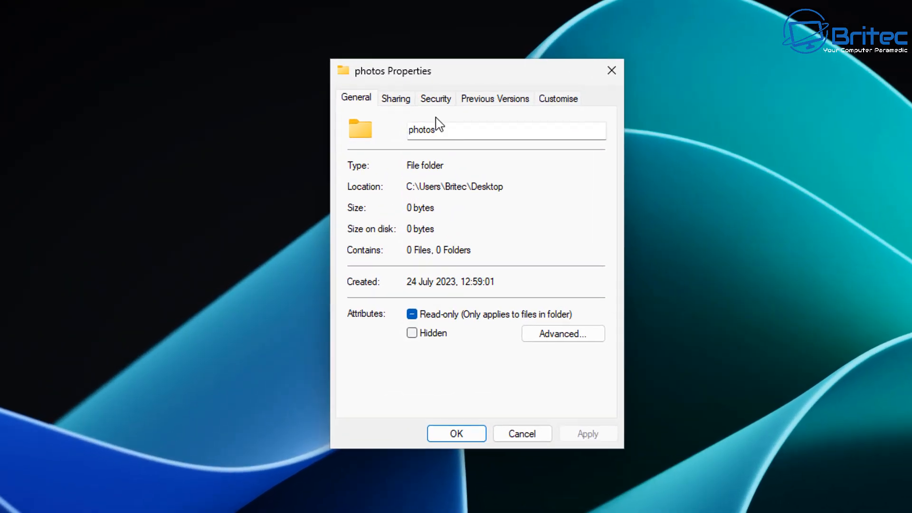
left_click(435, 98)
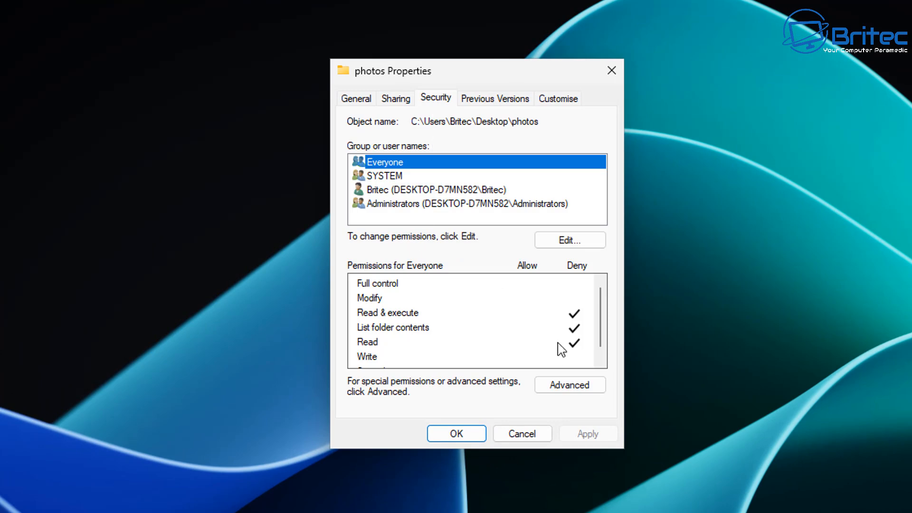
left_click(569, 241)
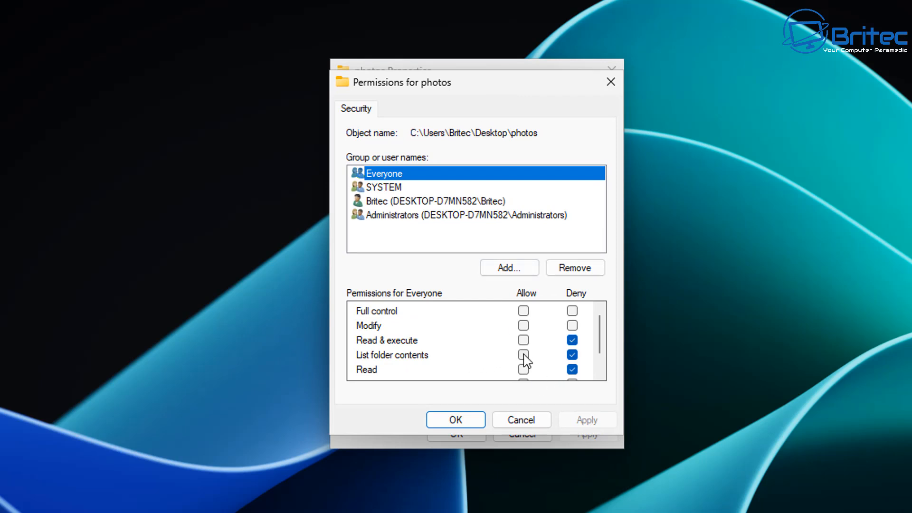
Clear Everyone's deny boxes, allow Full control, and confirm both dialogs
scroll("down", 3)
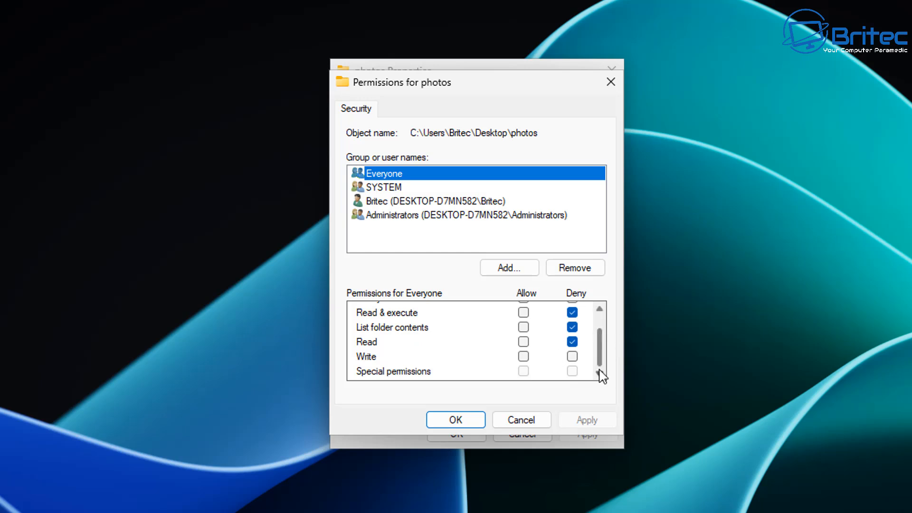
left_click(570, 355)
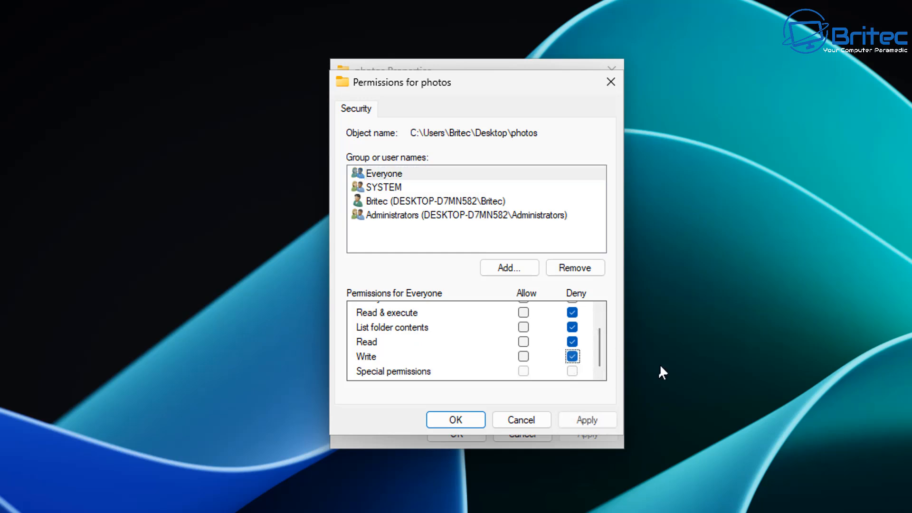
left_click(571, 356)
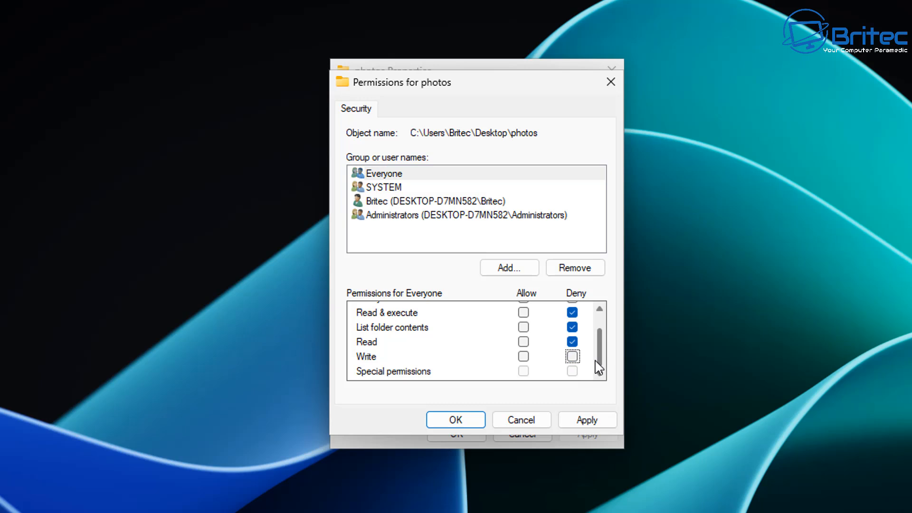
left_click(571, 355)
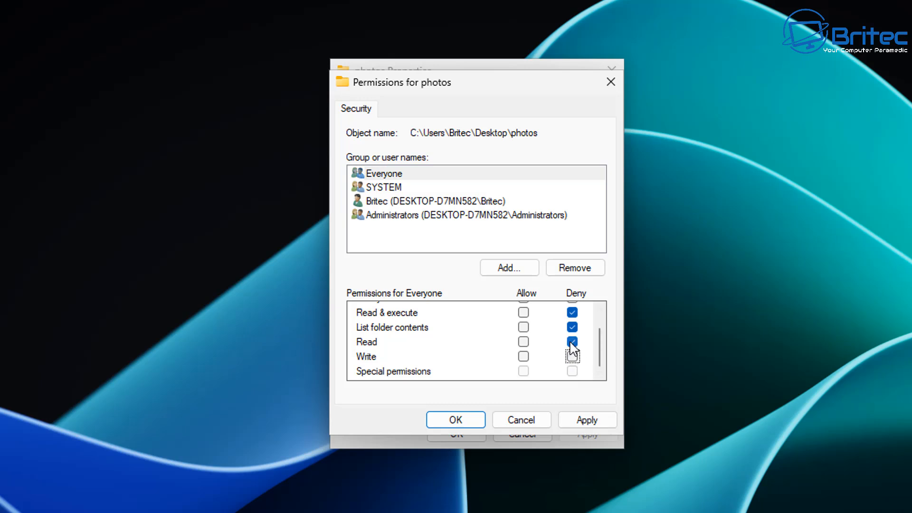
left_click(572, 341)
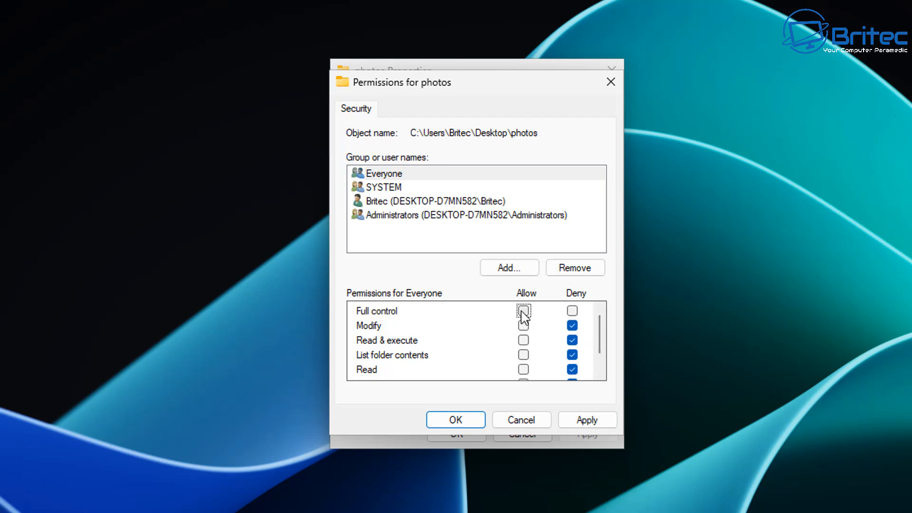
left_click(523, 310)
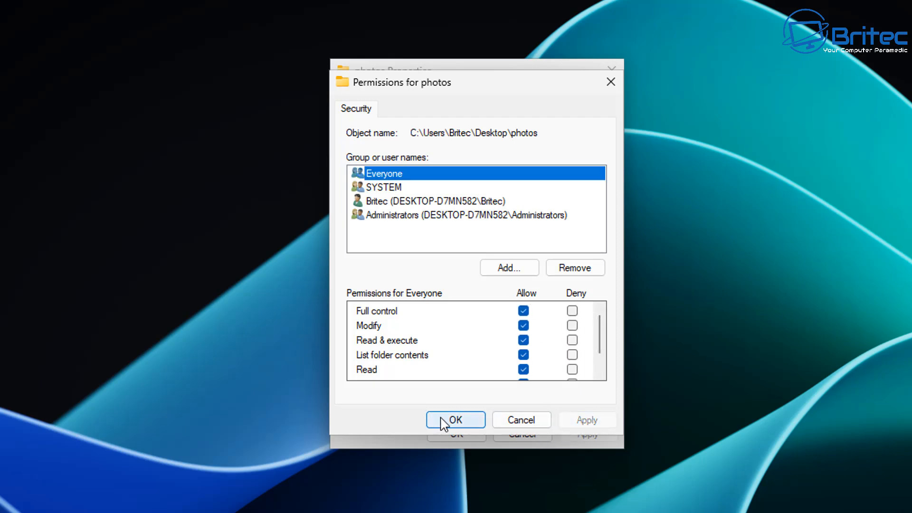
left_click(455, 420)
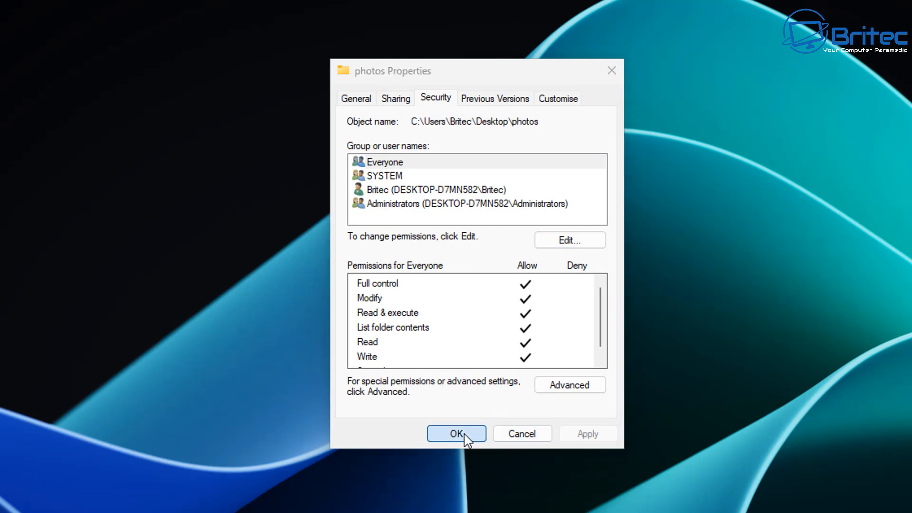
left_click(456, 434)
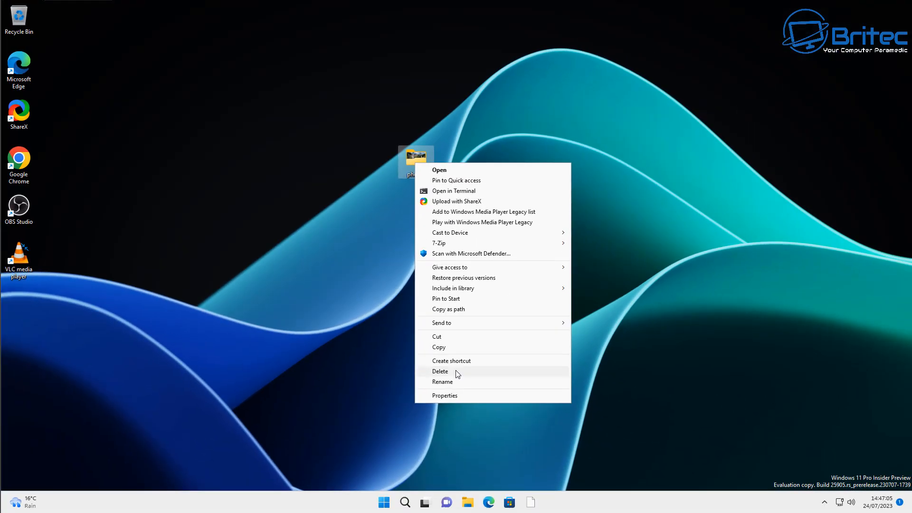
Delete photos, restore it from the Recycle Bin, and close the Recycle Bin
left_click(441, 371)
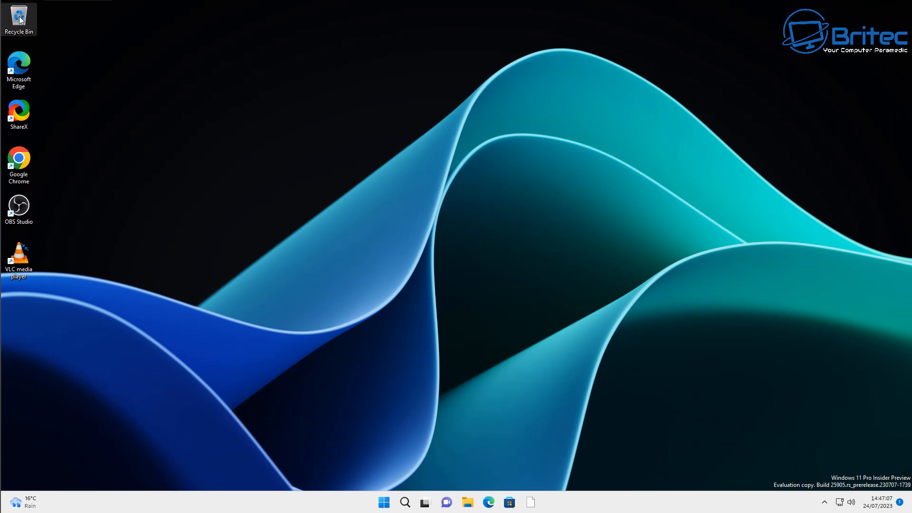
right_click(297, 192)
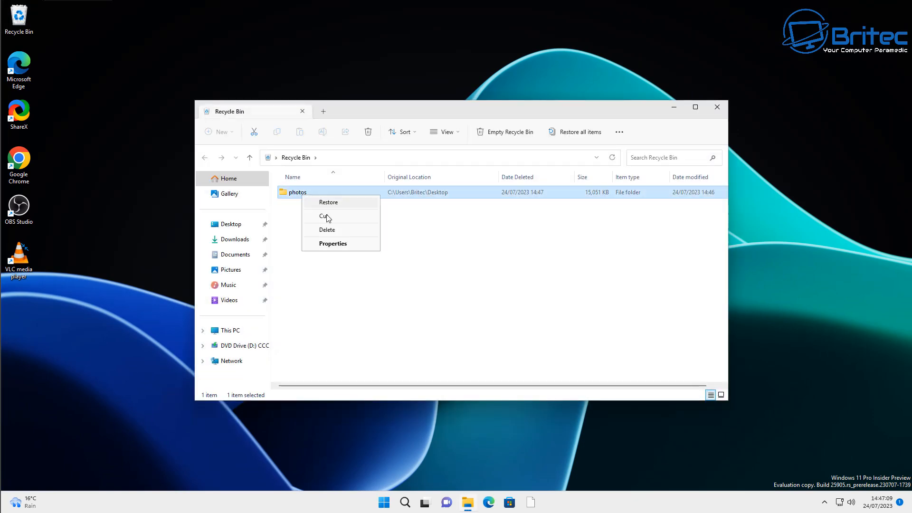
left_click(328, 201)
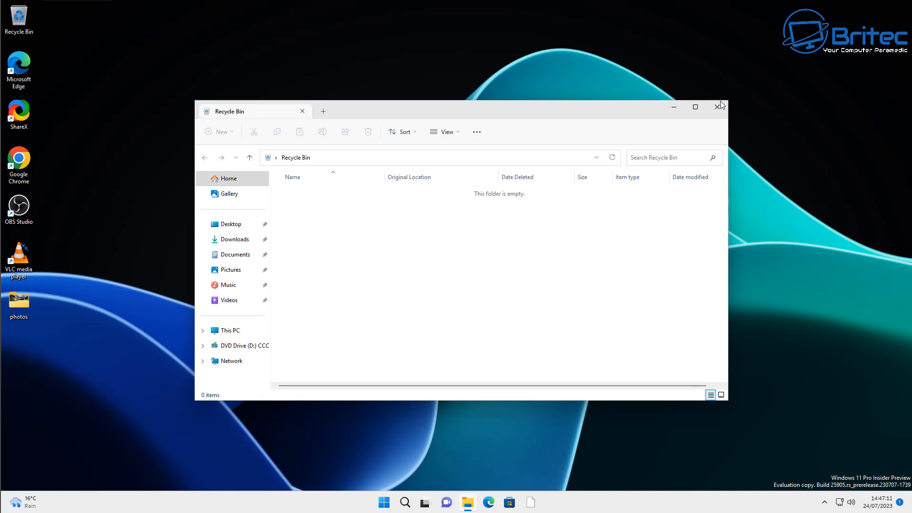
left_click(719, 108)
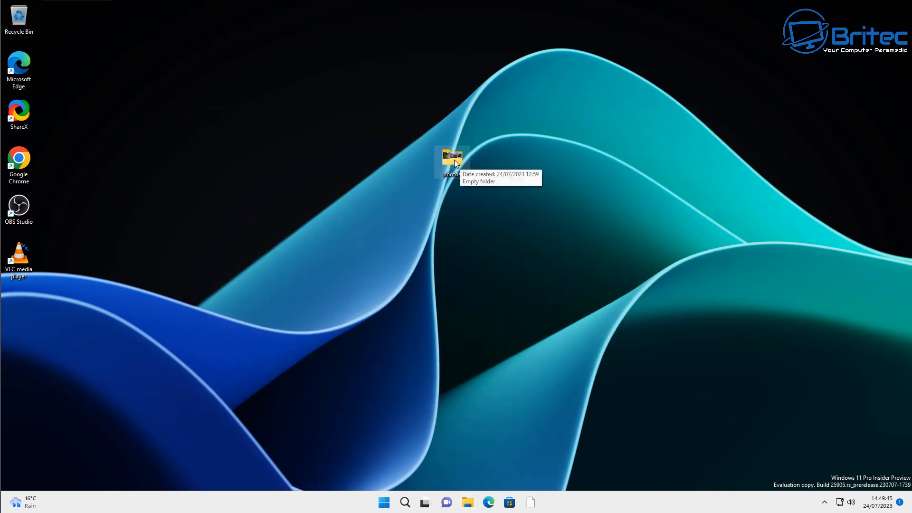
Open the photos folder's Security permission editor with Everyone selected
right_click(452, 158)
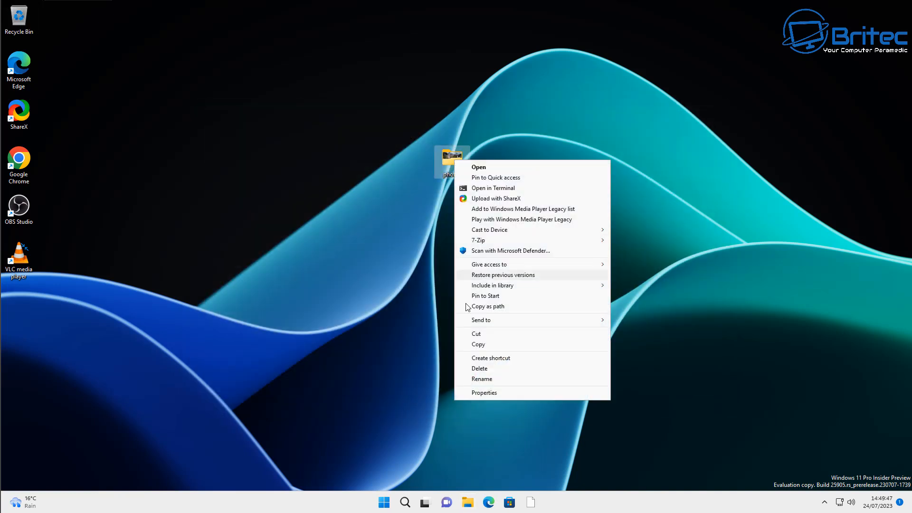
left_click(484, 391)
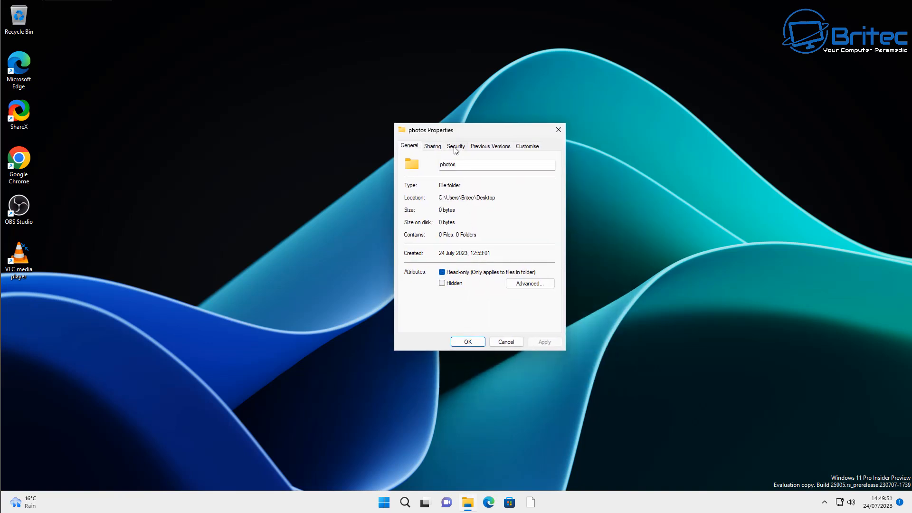
left_click(456, 145)
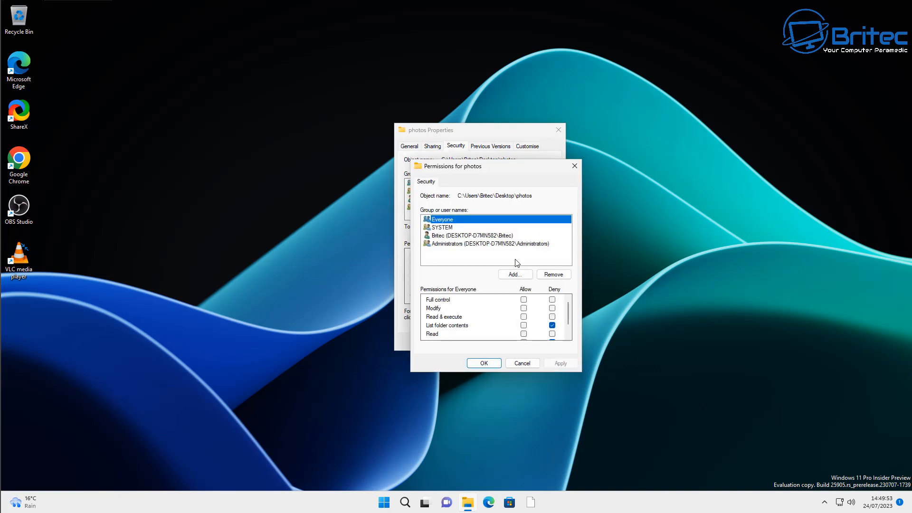
left_click(523, 300)
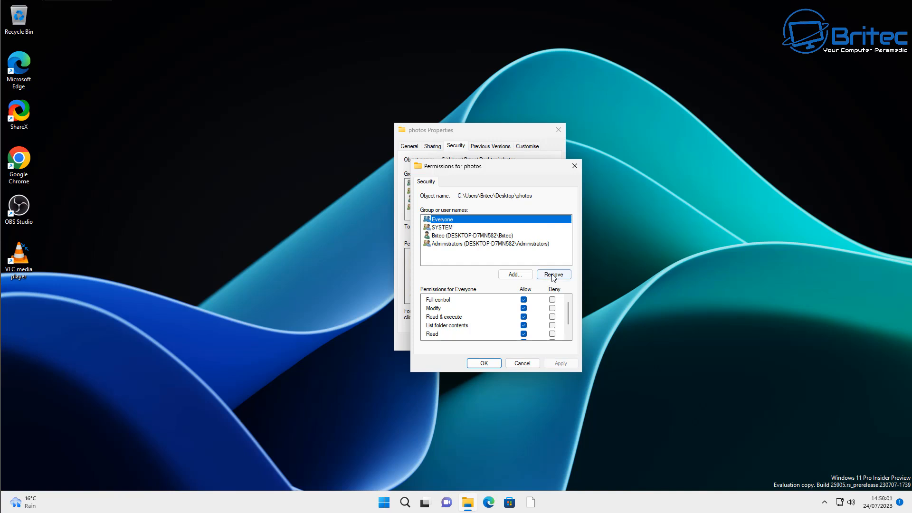
Remove Everyone from the permissions, confirm, and close the properties
left_click(552, 275)
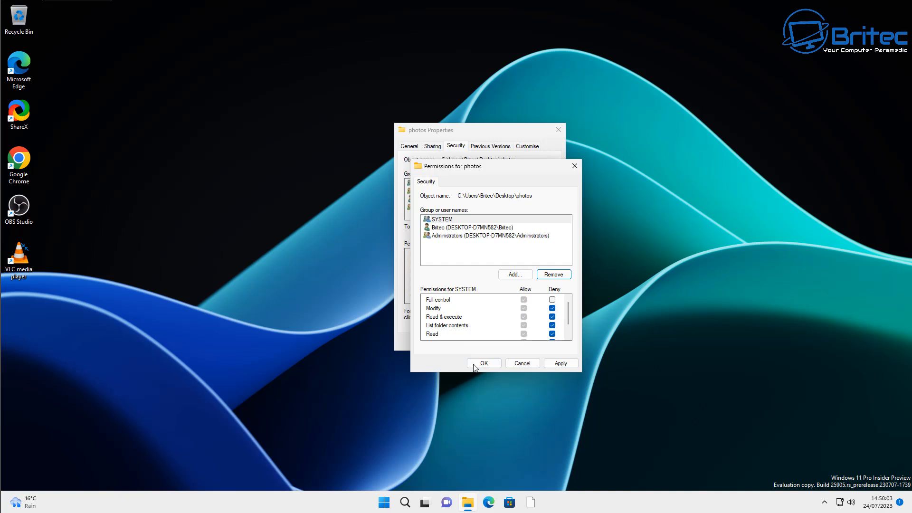
left_click(483, 363)
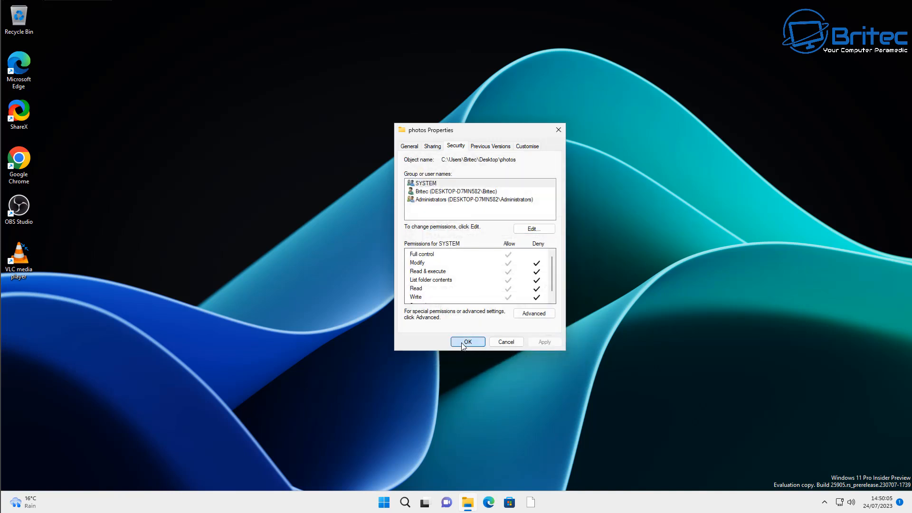
left_click(467, 341)
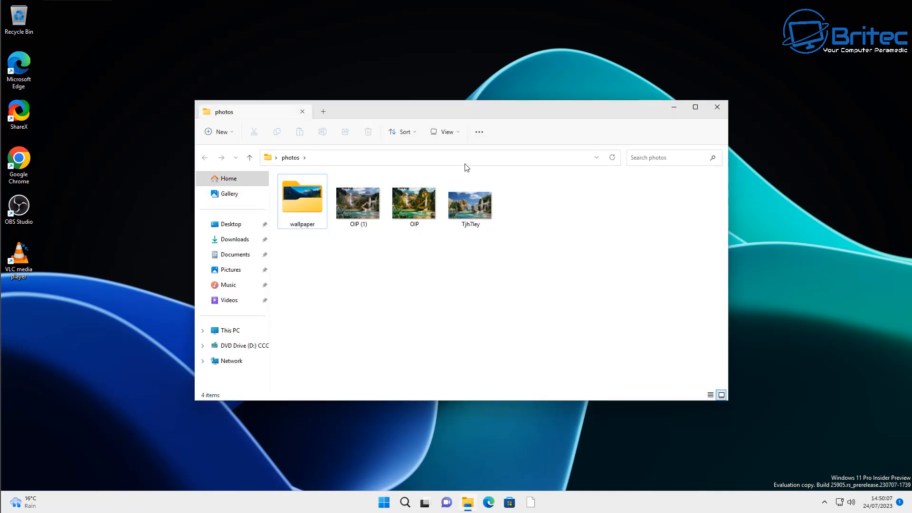
left_click(716, 107)
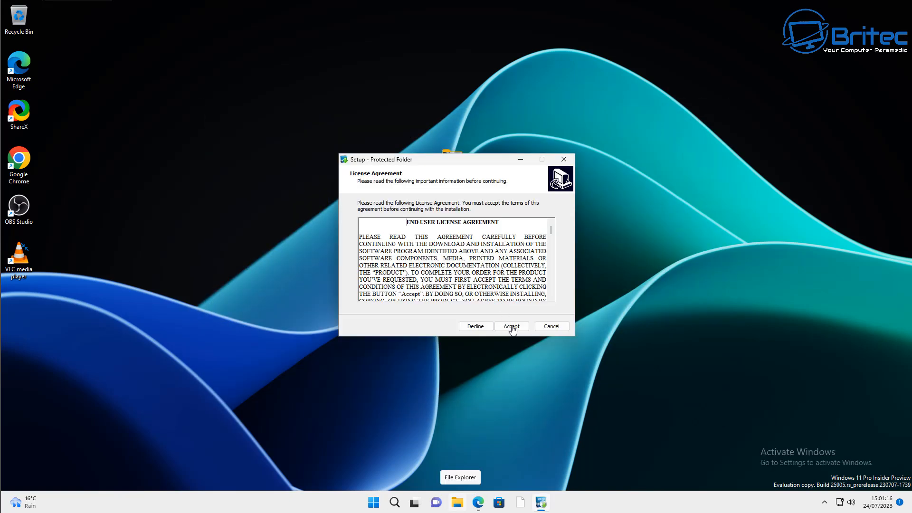
Accept the license and keep the default Program Files (x86) IObit install folder
left_click(511, 325)
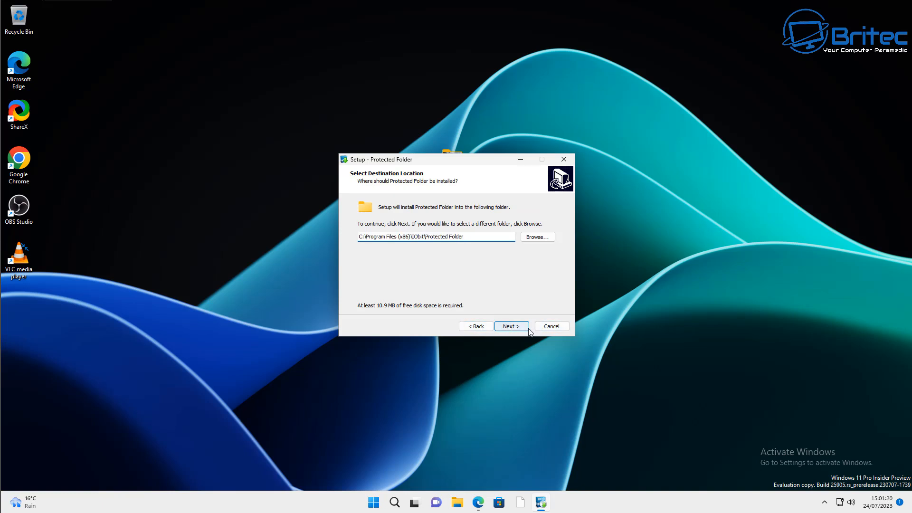
left_click(510, 326)
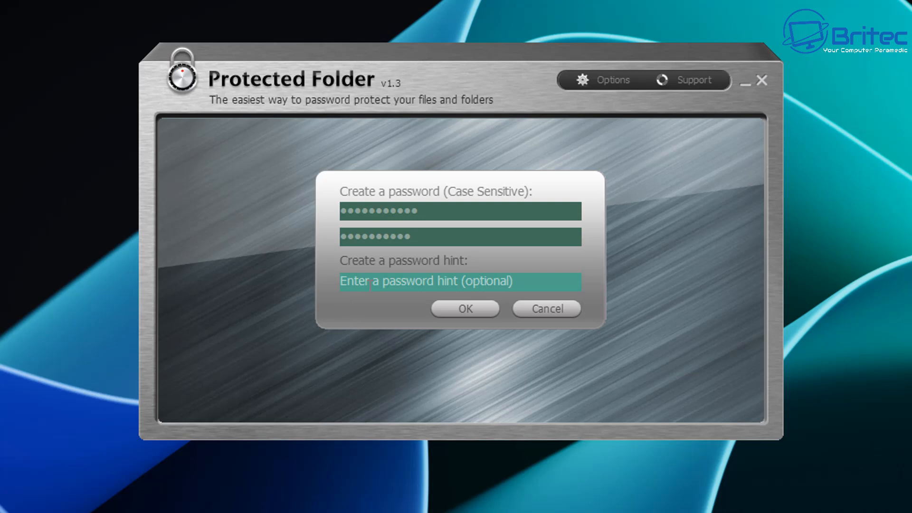
Enter the hint 'name' and confirm the new access password
type("name")
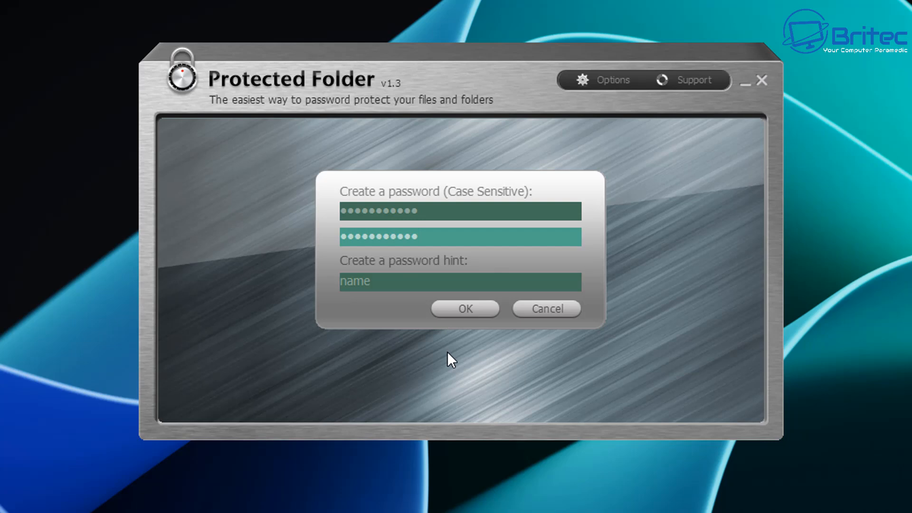
left_click(464, 309)
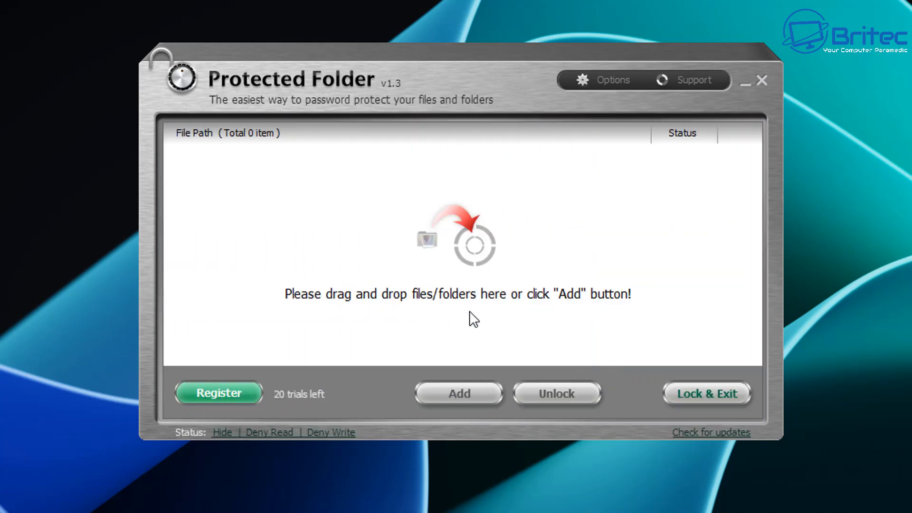
mouse_move(407, 359)
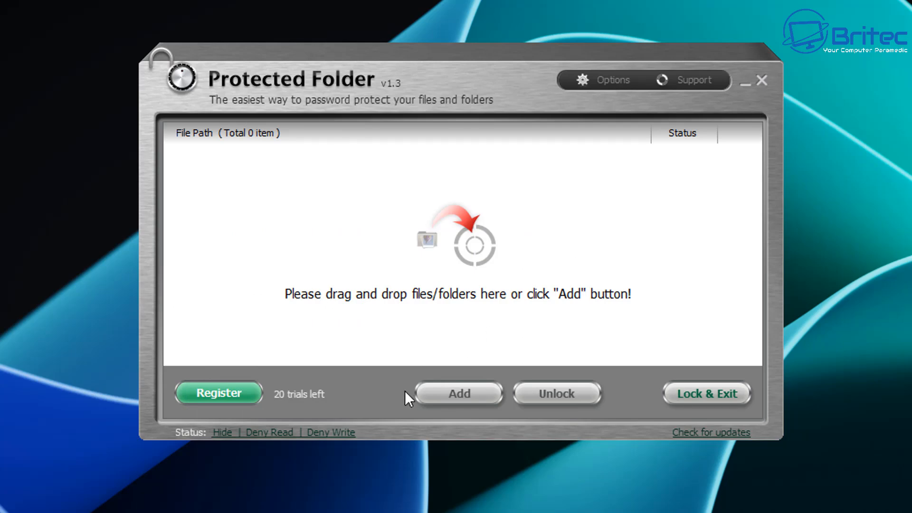
mouse_move(419, 80)
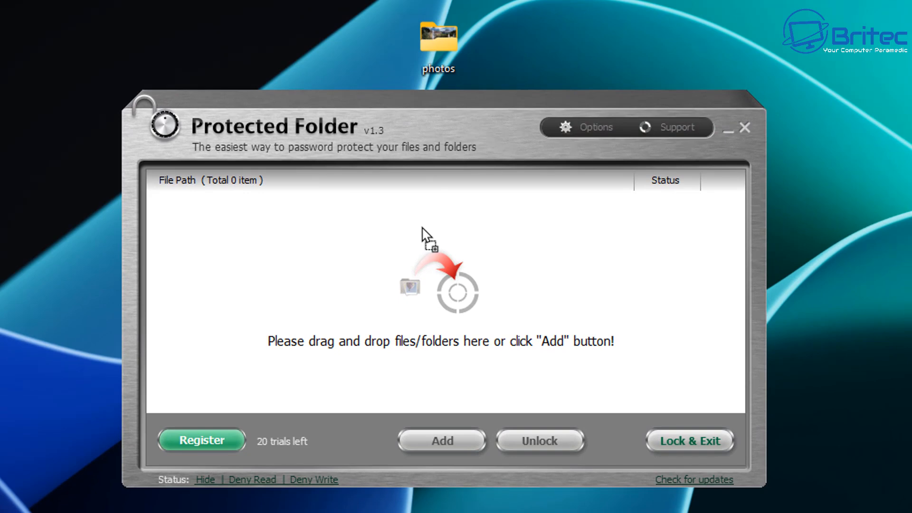
Drag the Desktop photos folder into Protected Folder, then Lock & Exit
left_click_drag(438, 37, 439, 285)
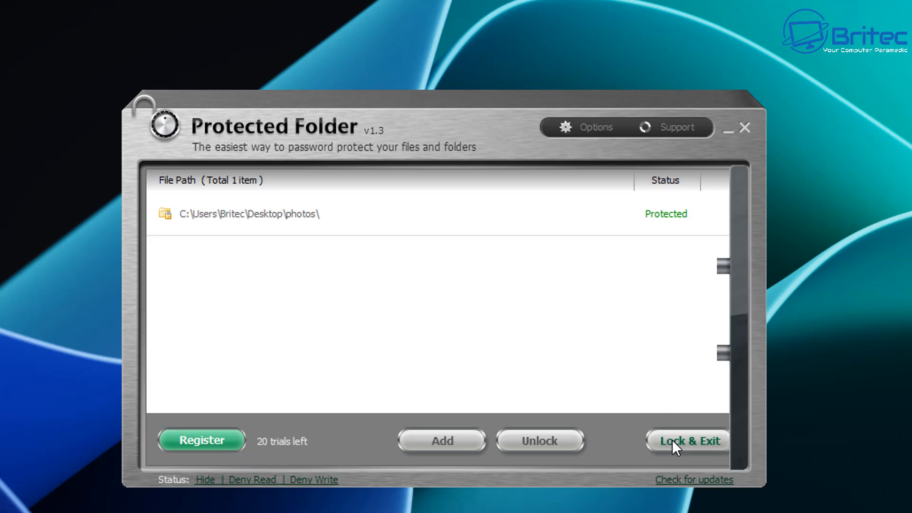
left_click(688, 440)
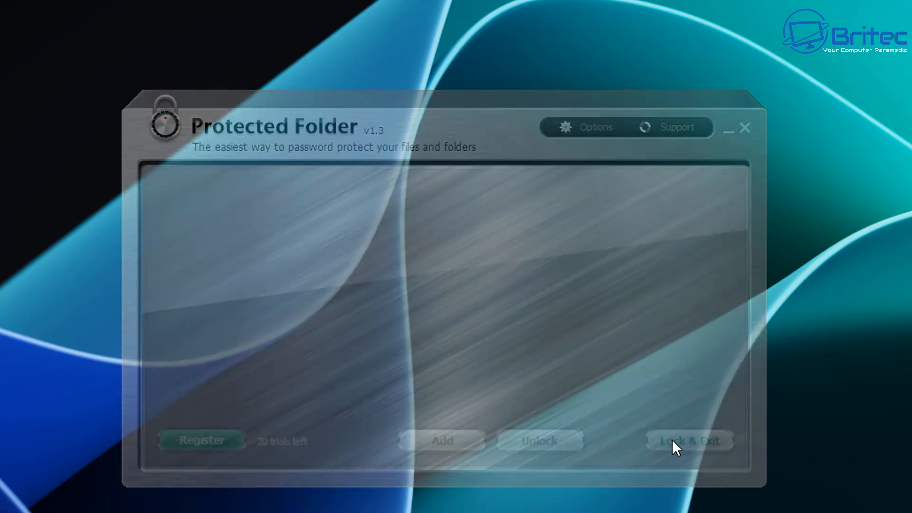
left_click(688, 441)
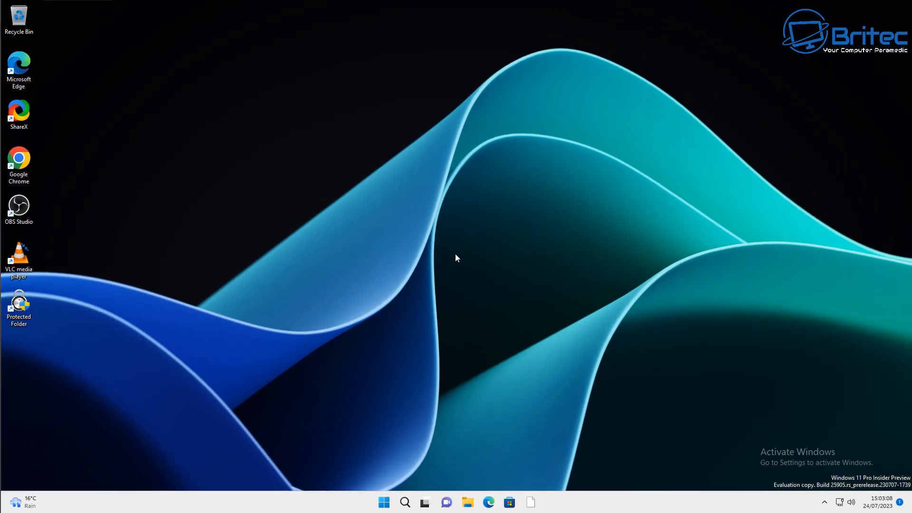
mouse_move(448, 257)
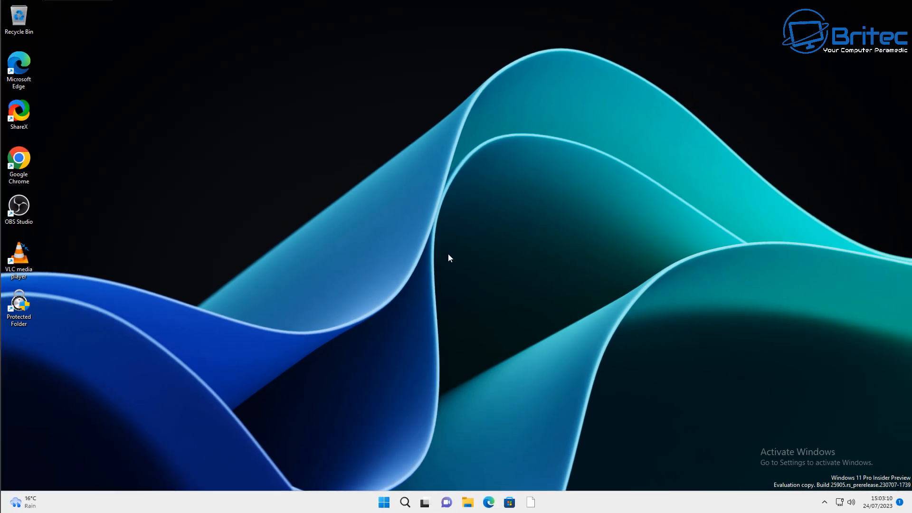
mouse_move(447, 259)
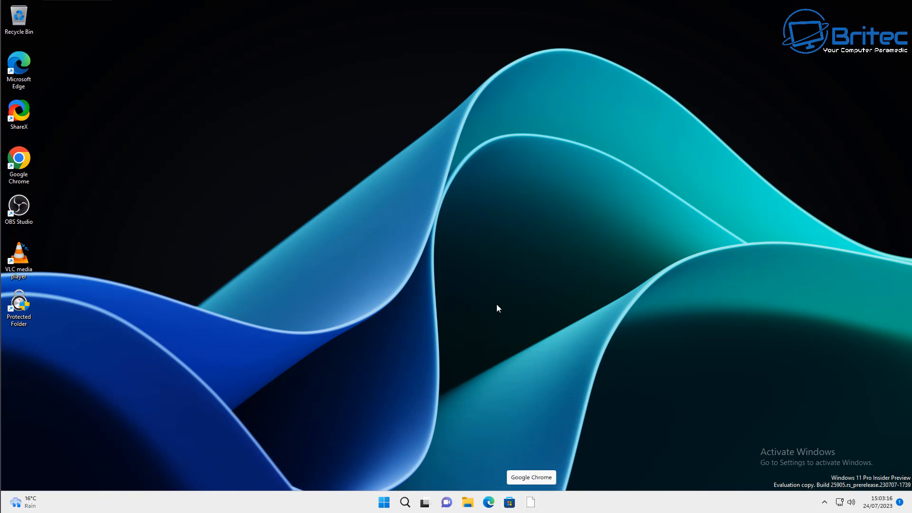
mouse_move(467, 502)
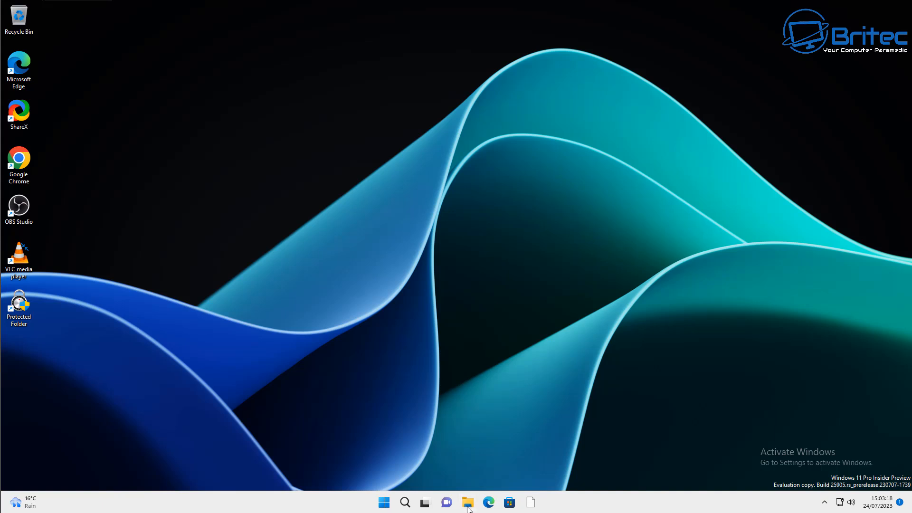
From Explorer's Desktop, enable 'Show hidden files, folders and drives' in Folder Options and apply
left_click(467, 502)
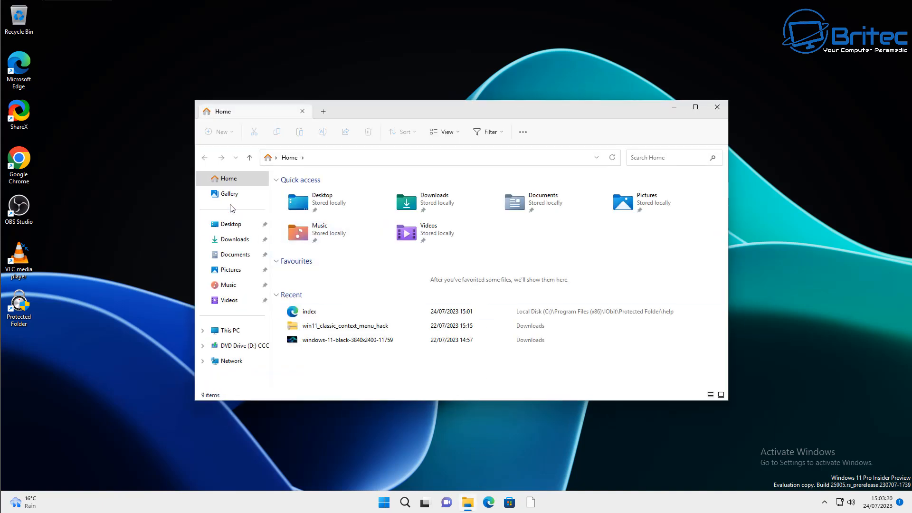
left_click(230, 224)
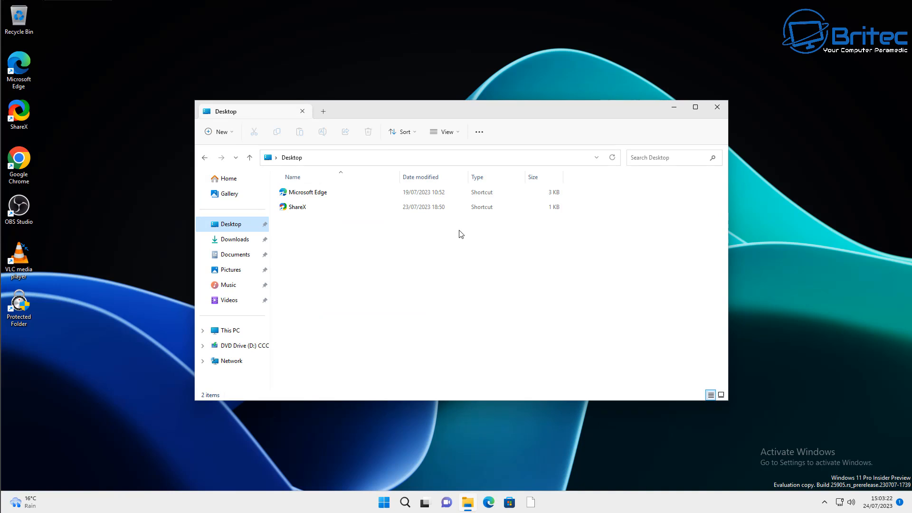
left_click(478, 131)
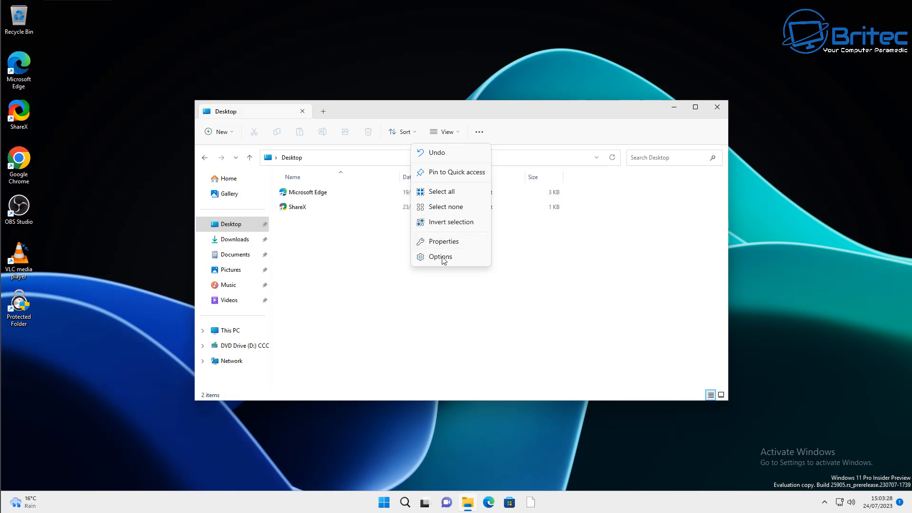
left_click(440, 256)
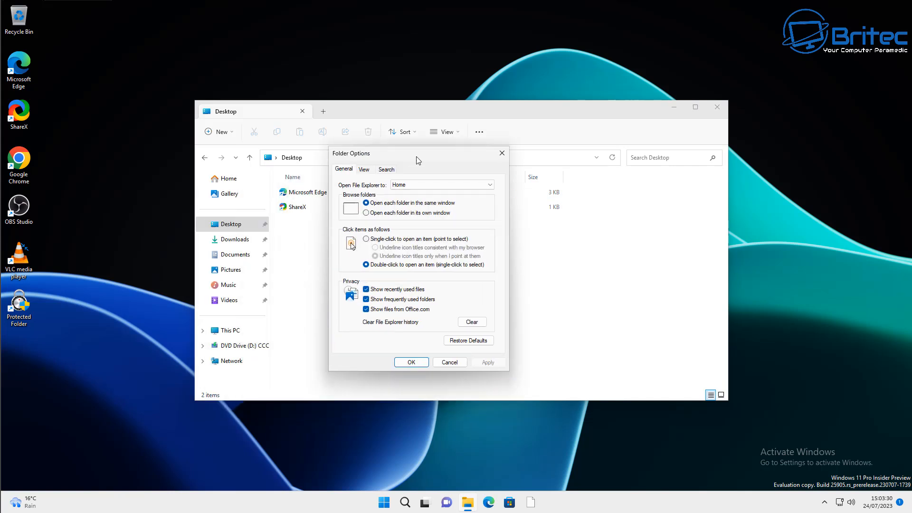
left_click(393, 149)
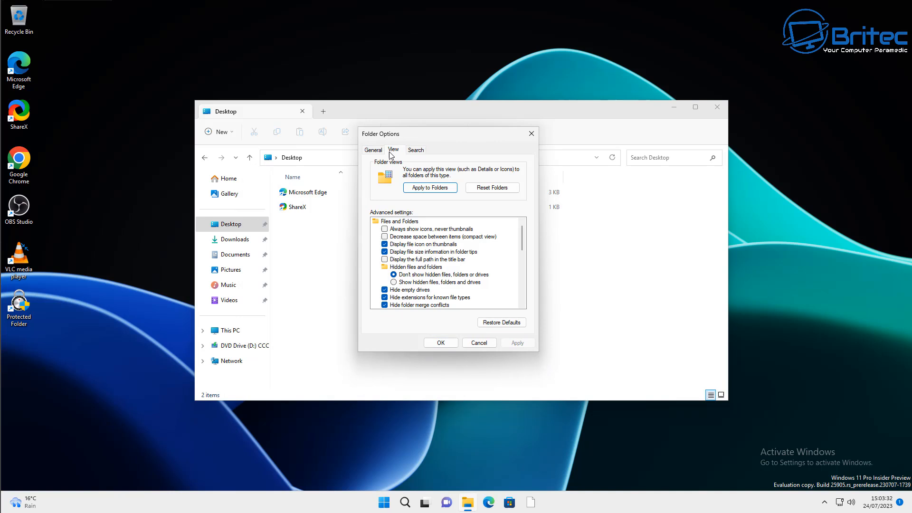
left_click(393, 282)
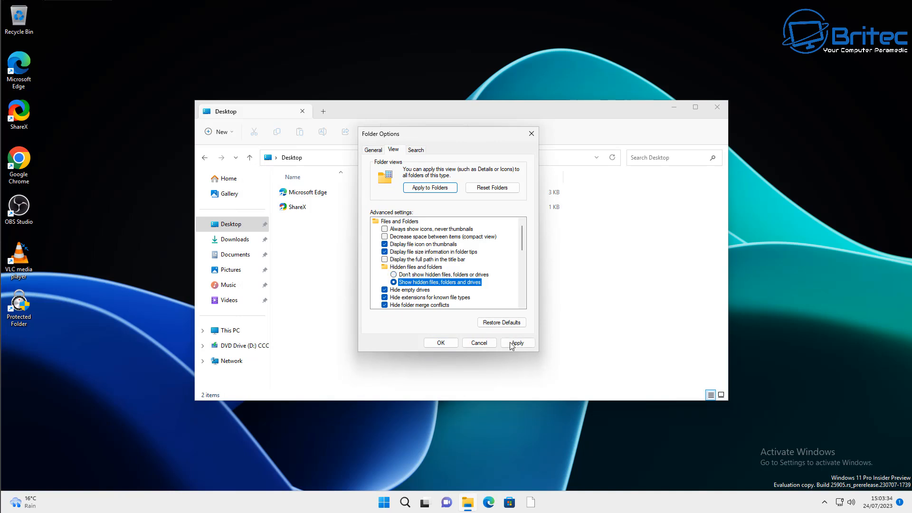
left_click(516, 342)
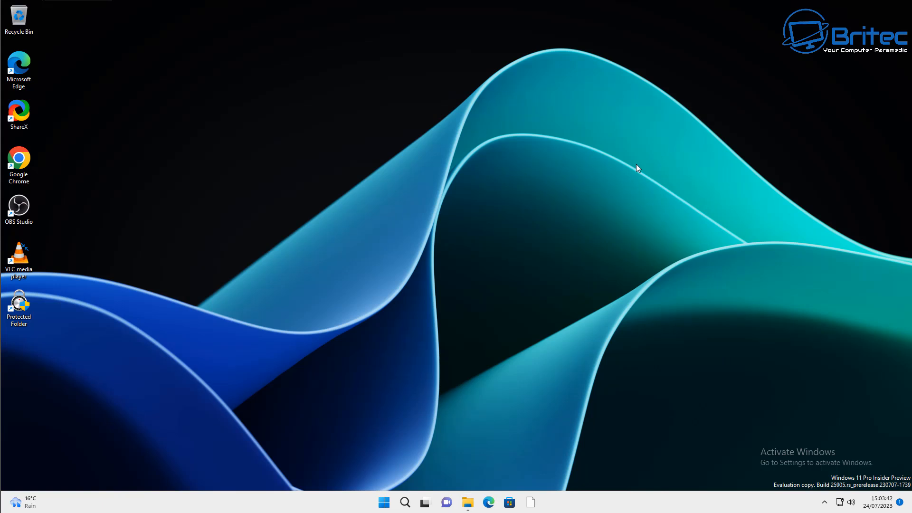
mouse_move(524, 157)
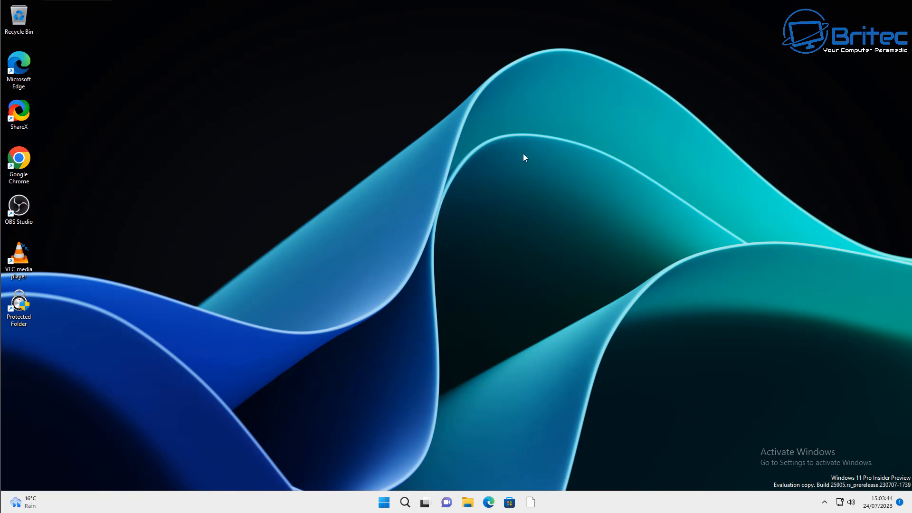
mouse_move(472, 194)
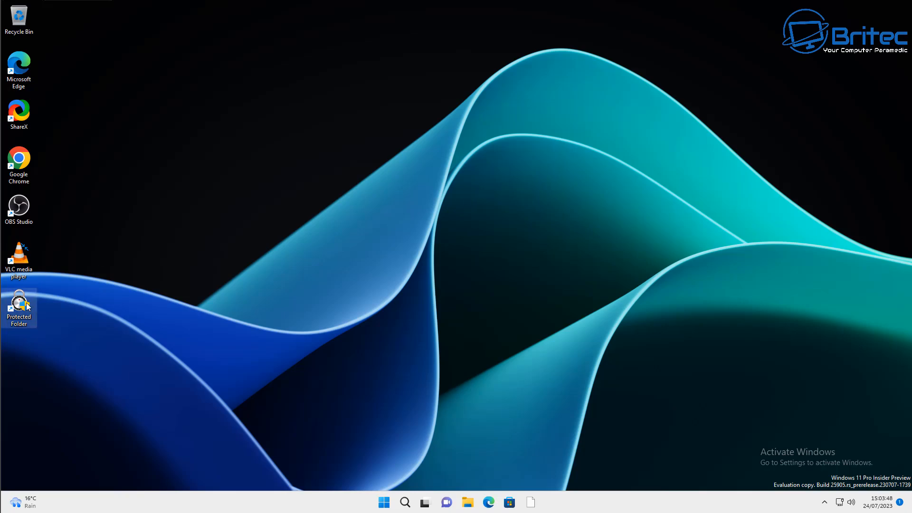
Relaunch Protected Folder, log in with the password, and open the protected photos entry
double_click(19, 299)
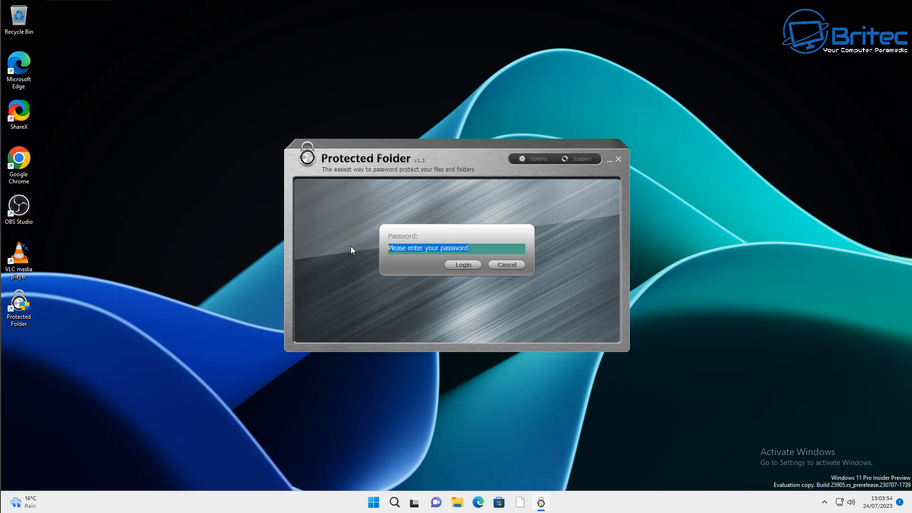
type("••")
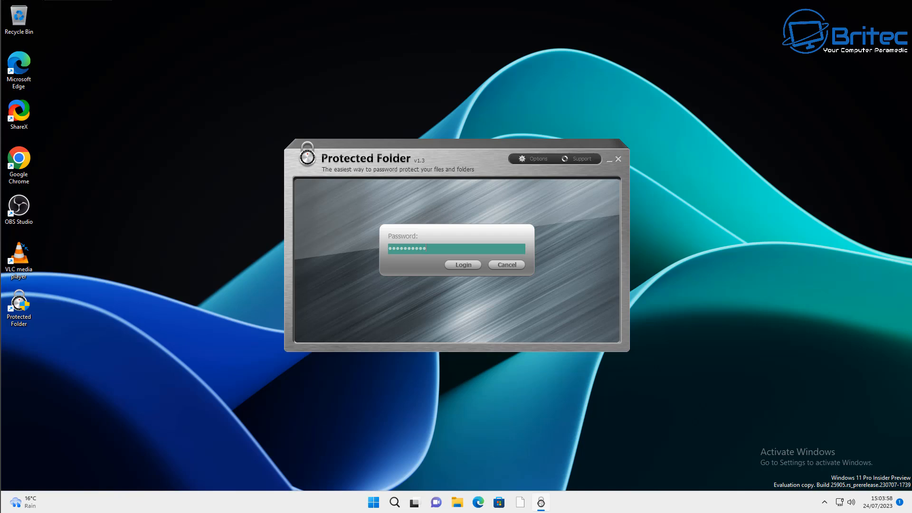
left_click(462, 264)
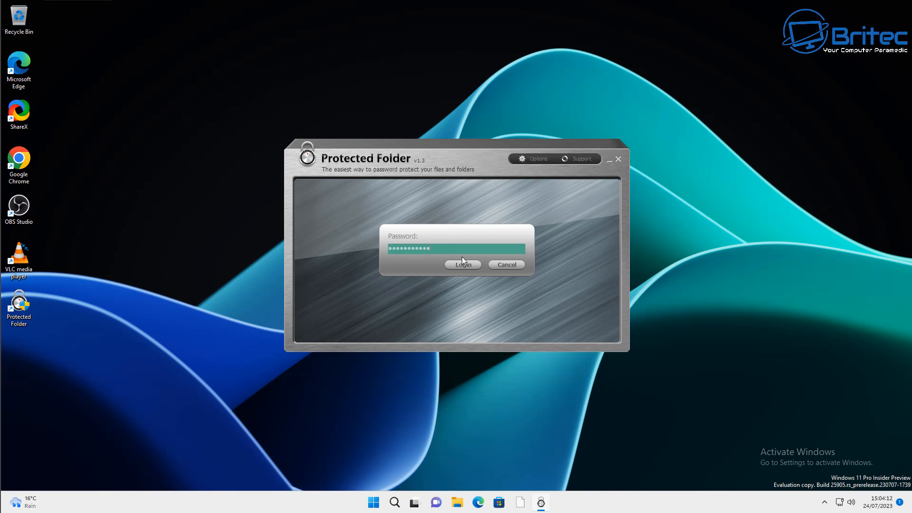
left_click(462, 264)
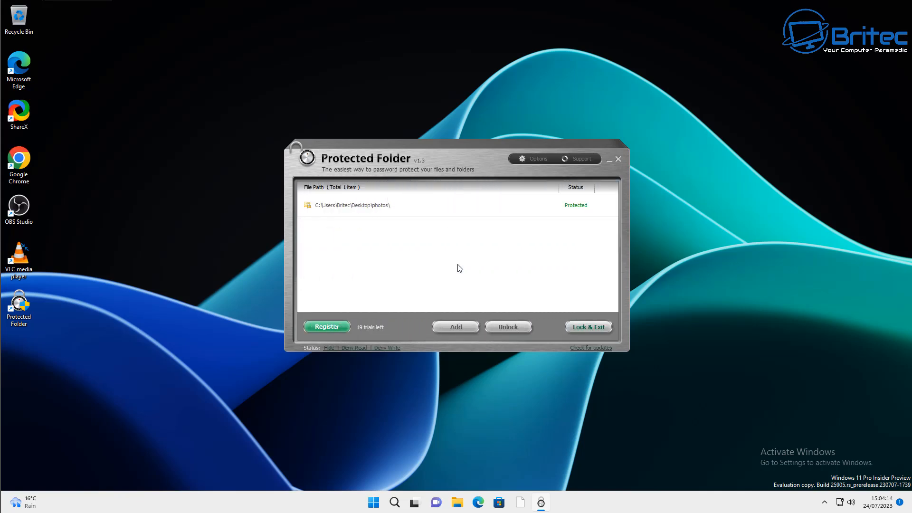
mouse_move(440, 251)
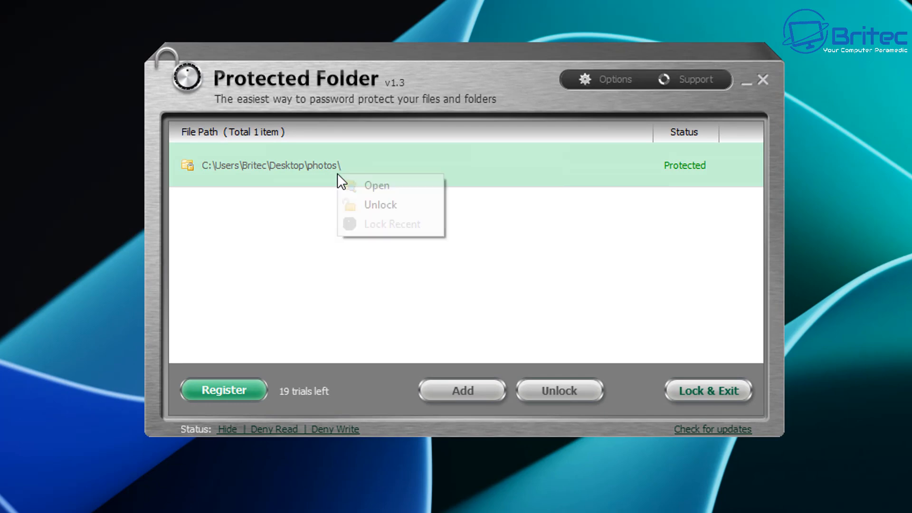
left_click(376, 185)
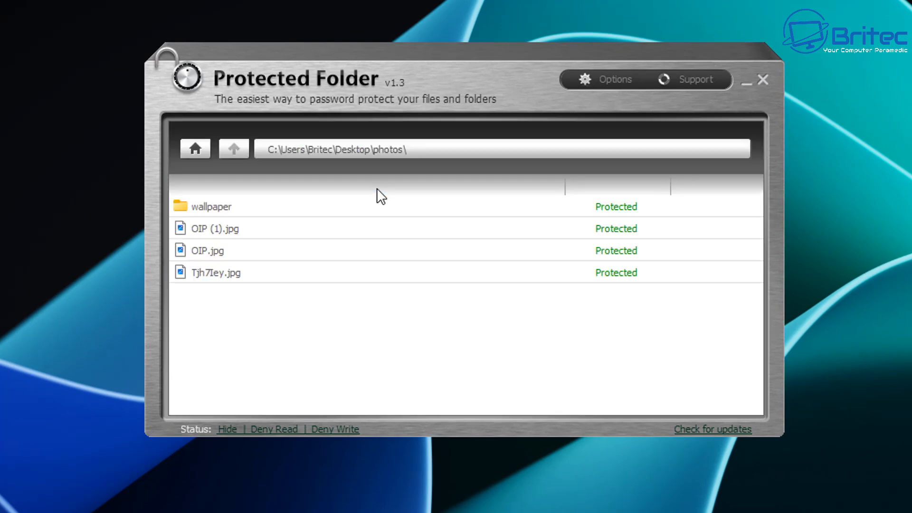
mouse_move(249, 326)
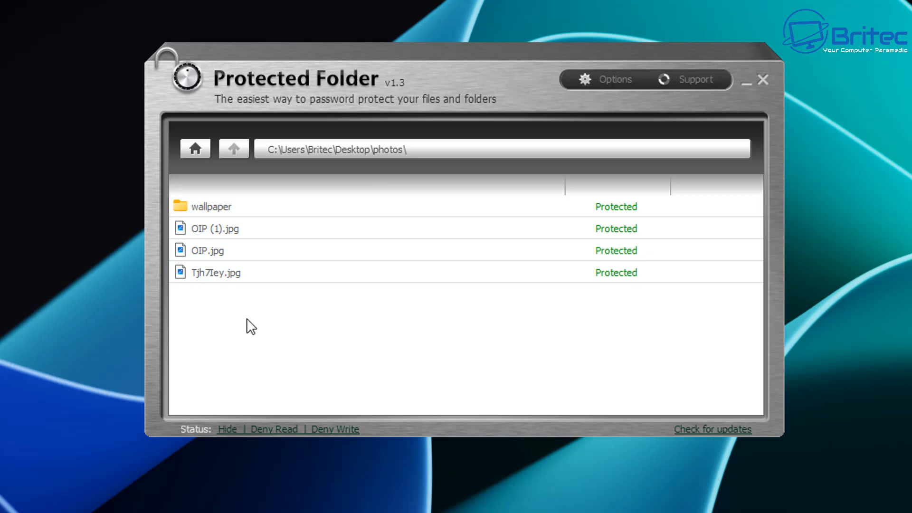
mouse_move(141, 81)
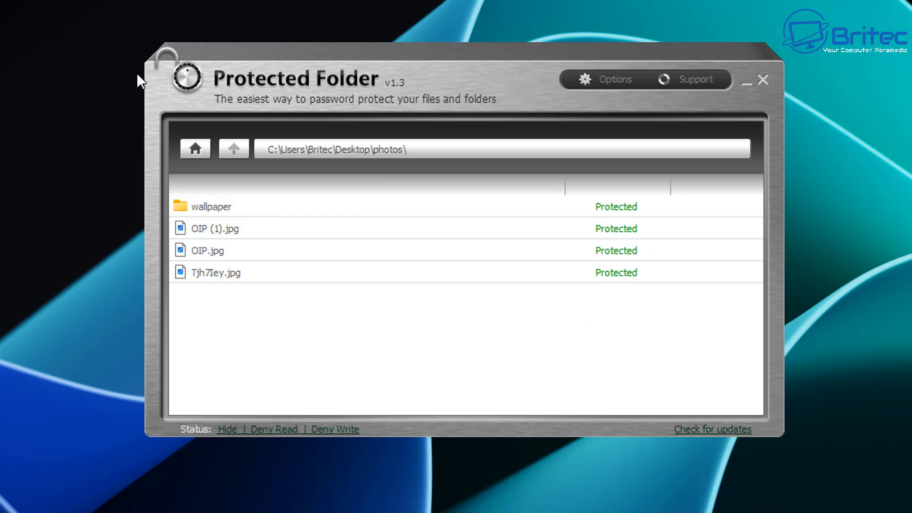
mouse_move(620, 131)
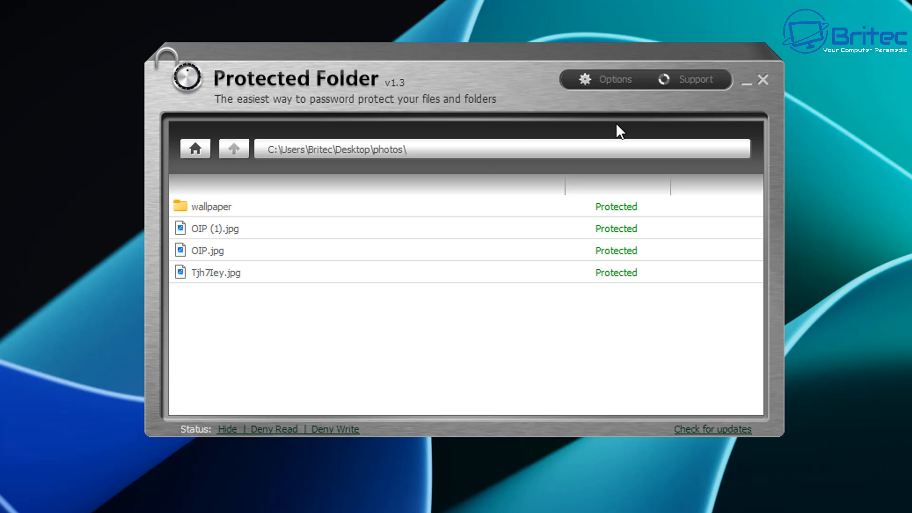
Turn off the Hide option in Protected Folder settings, move the window aside, and Lock & Exit
left_click(613, 80)
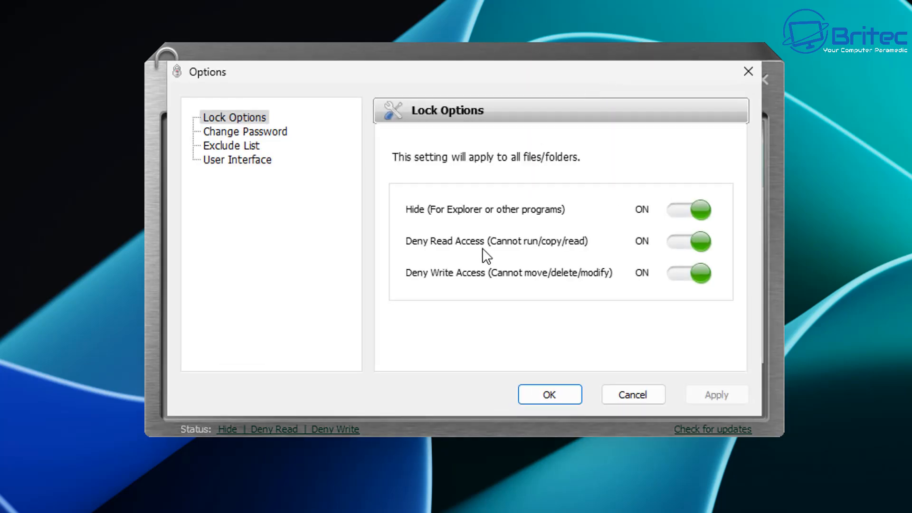
mouse_move(539, 261)
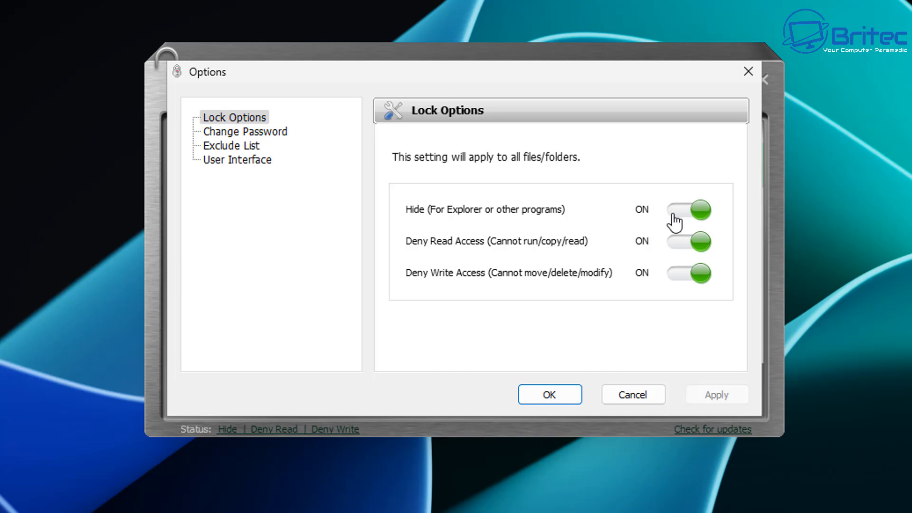
mouse_move(680, 221)
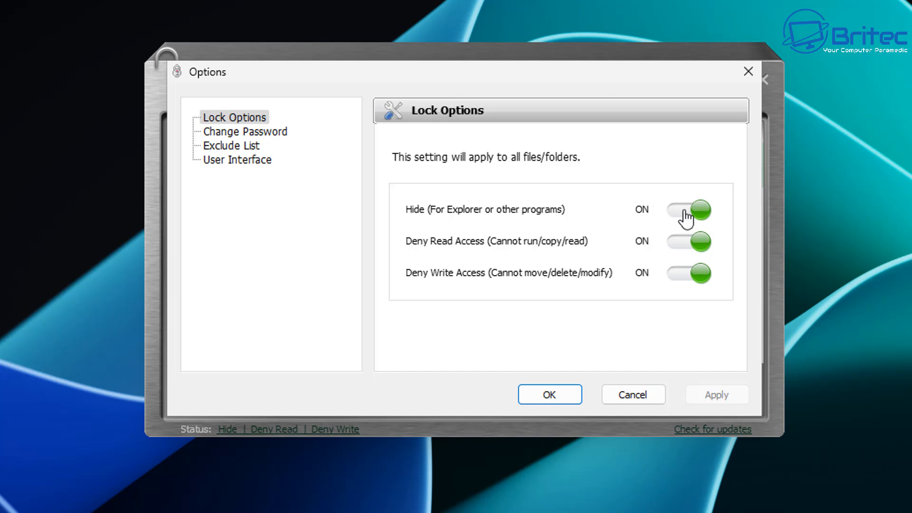
left_click(688, 209)
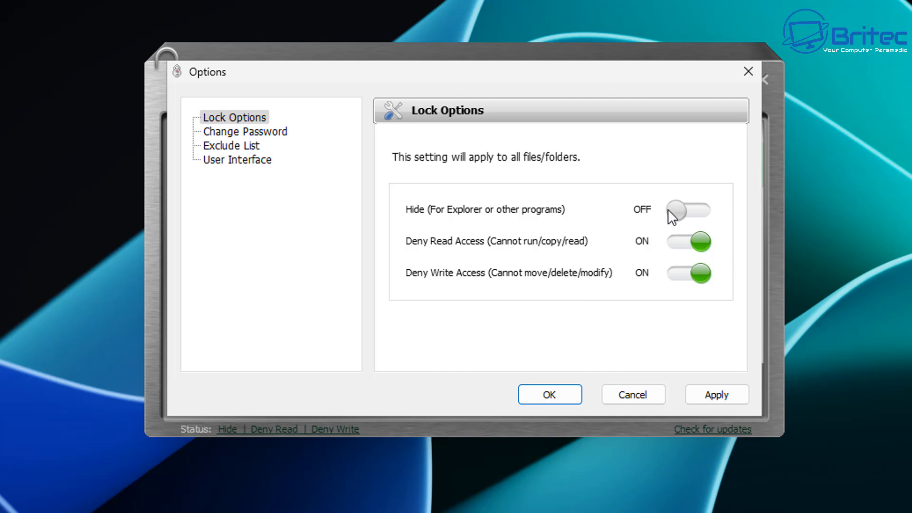
left_click(549, 394)
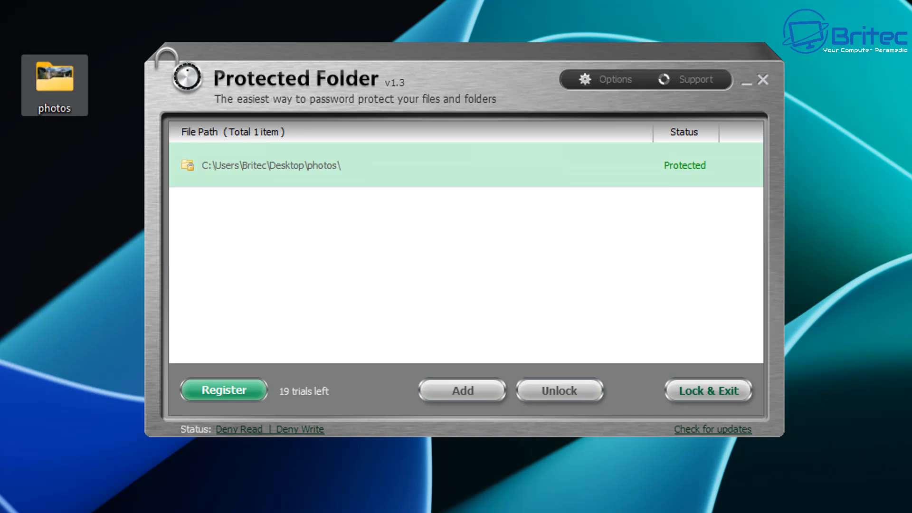
left_click_drag(54, 85, 388, 15)
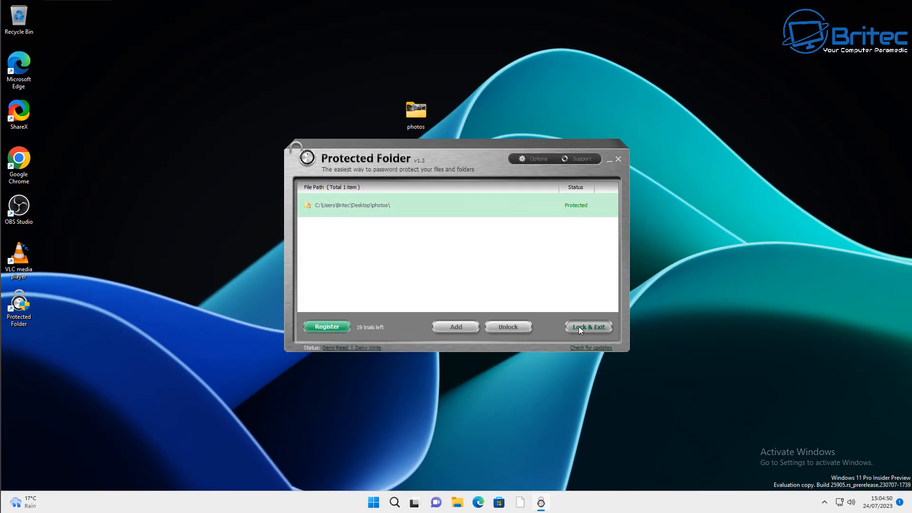
left_click(588, 326)
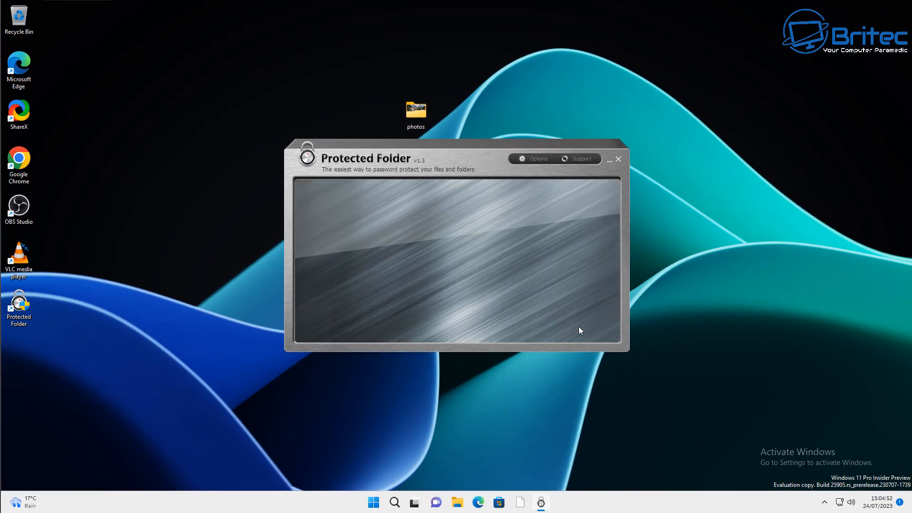
Open the desktop photos folder twice, clicking Continue each time, and get refused
left_click(617, 159)
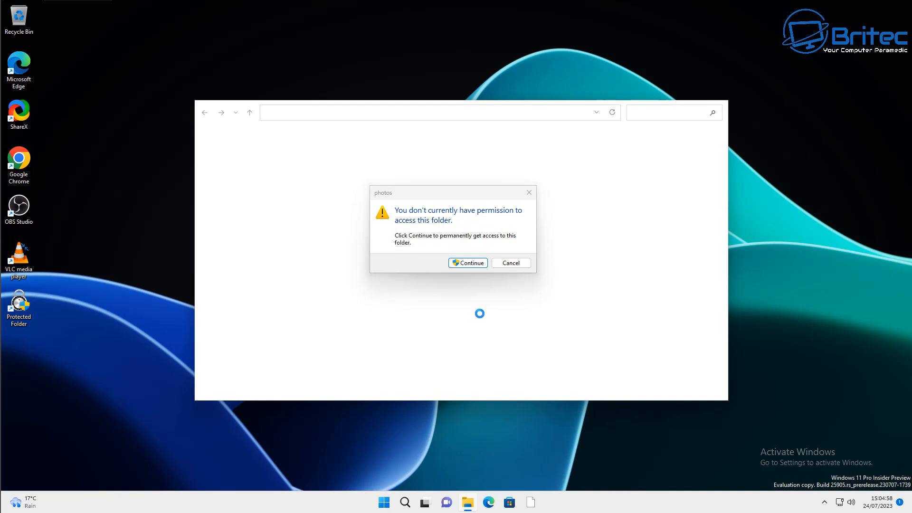
left_click(467, 262)
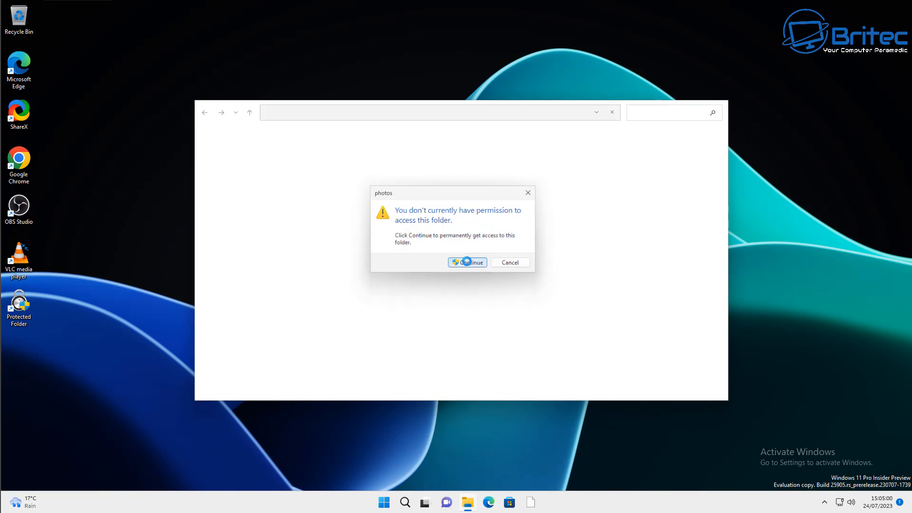
left_click(467, 262)
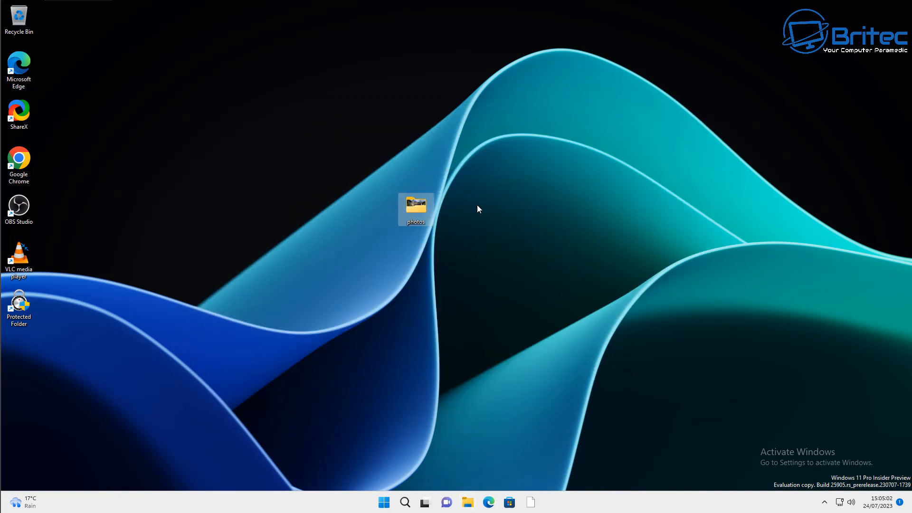
double_click(415, 207)
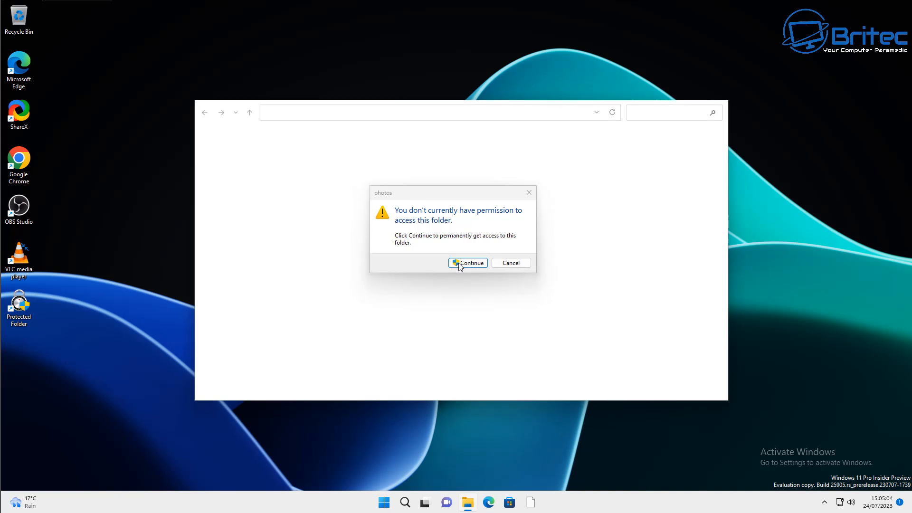
left_click(467, 263)
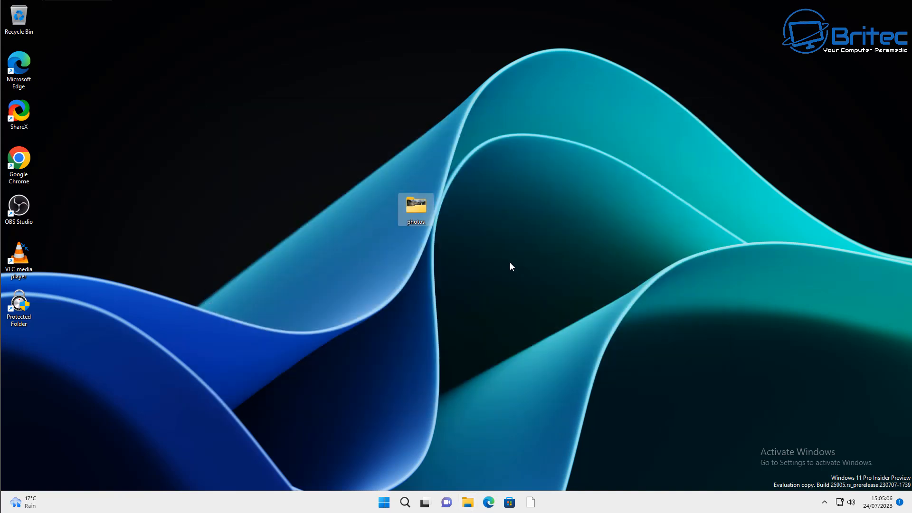
mouse_move(445, 241)
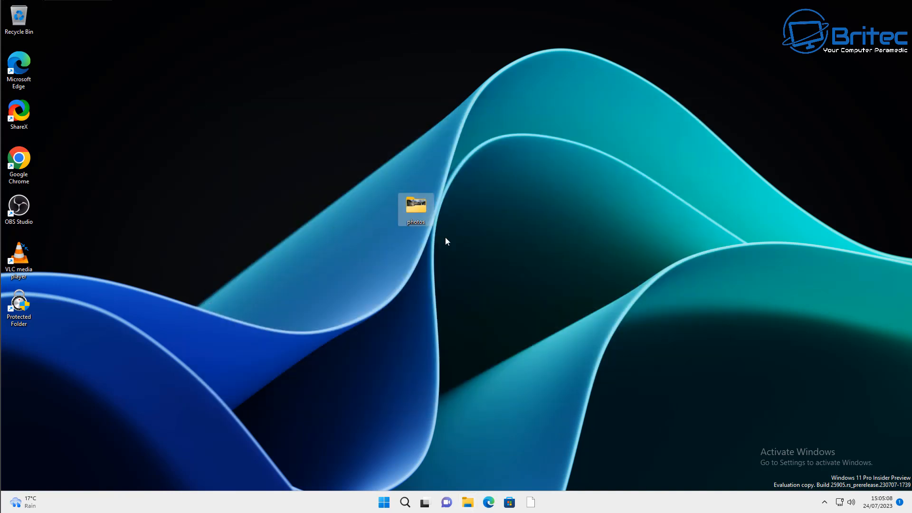
Review the user's and Administrators' permissions on photos' Security tab, cancel, then reopen photos
right_click(415, 209)
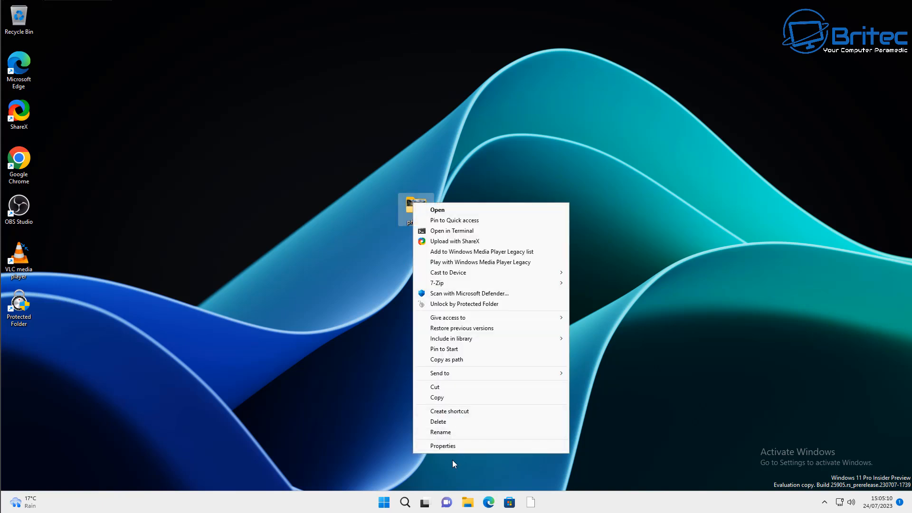
left_click(442, 445)
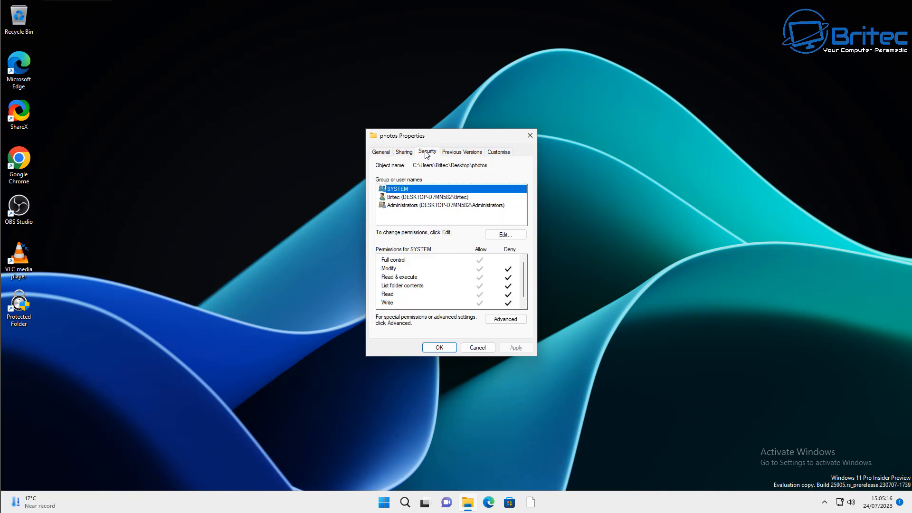
left_click(503, 235)
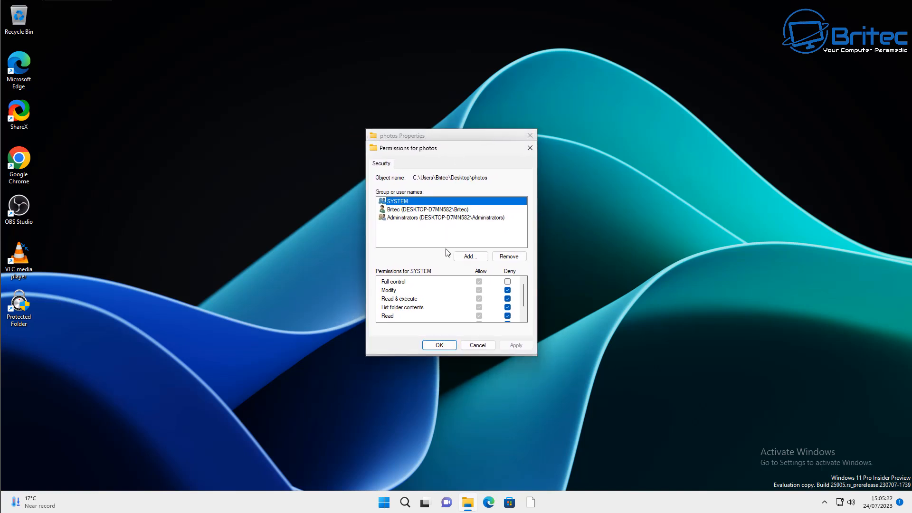
left_click(426, 209)
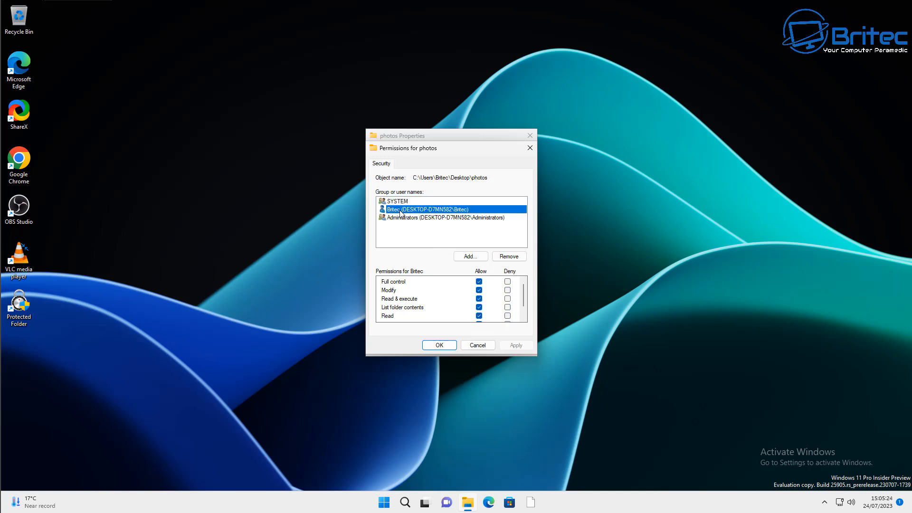
mouse_move(405, 227)
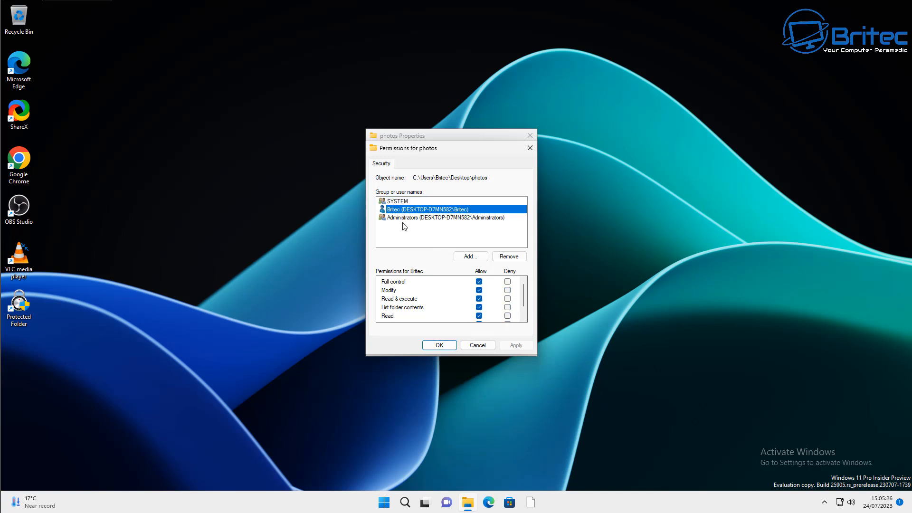
left_click(442, 217)
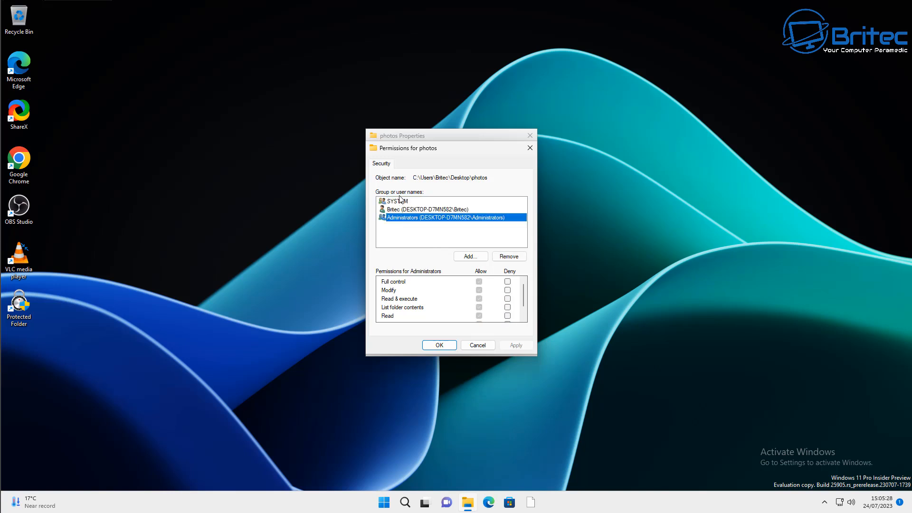
left_click(397, 200)
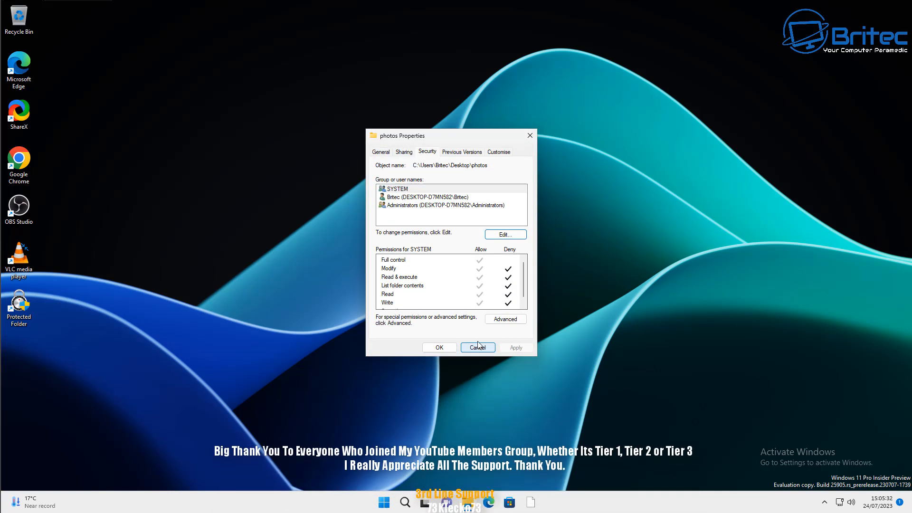
left_click(477, 347)
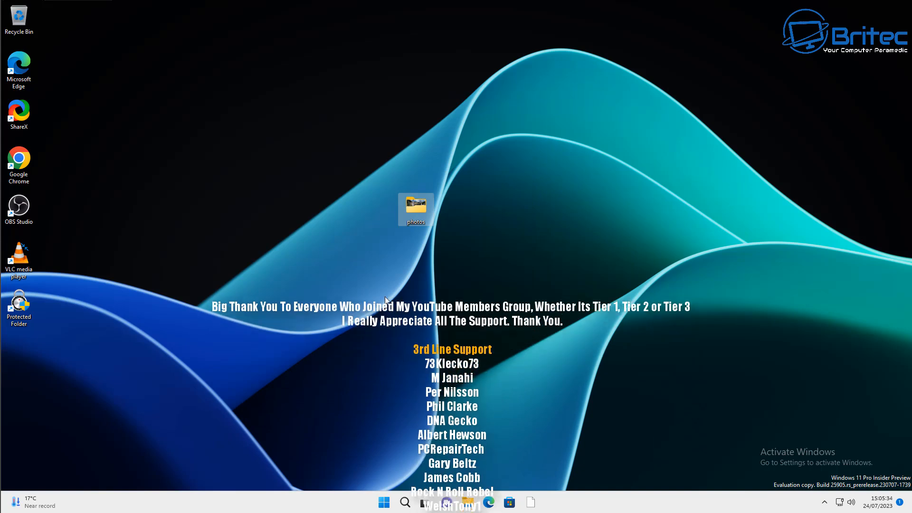
double_click(415, 207)
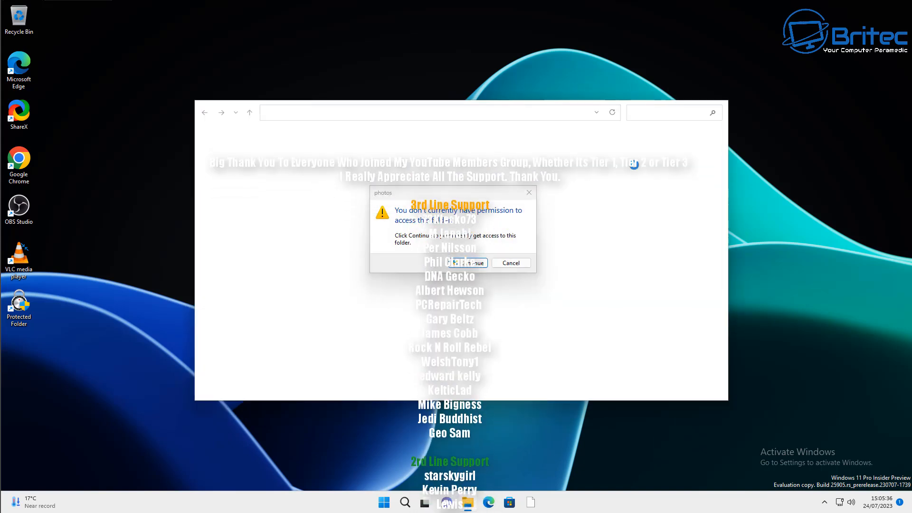